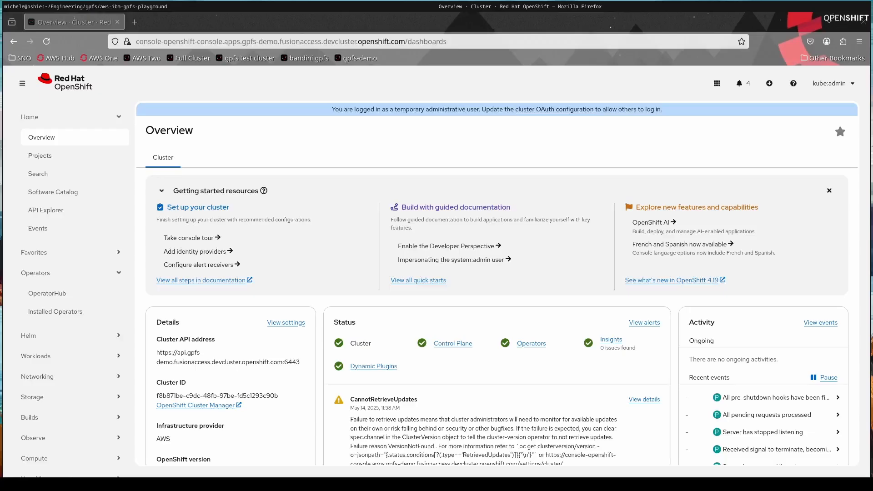
{"action": "mouse_move", "coordinate": [47, 293]}
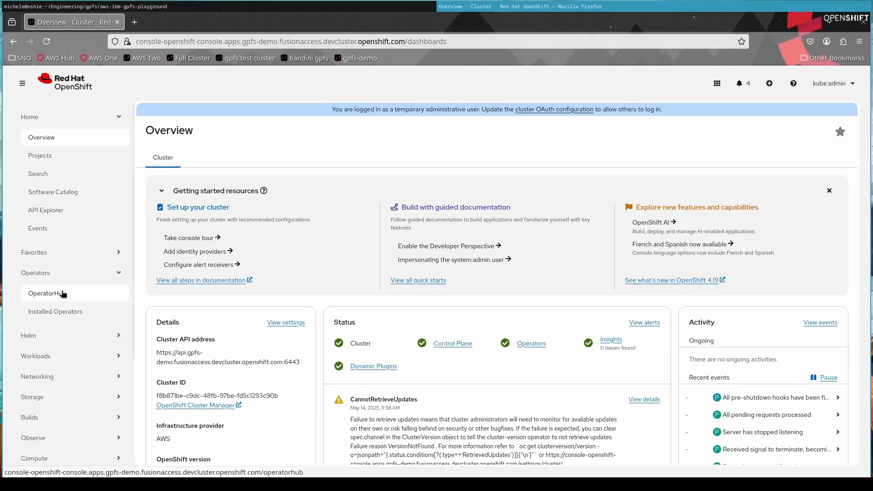
Find the Fusion Access for SAN operator in OperatorHub by searching 'fusion' and bring up its install form
{"action": "left_click", "coordinate": [47, 293]}
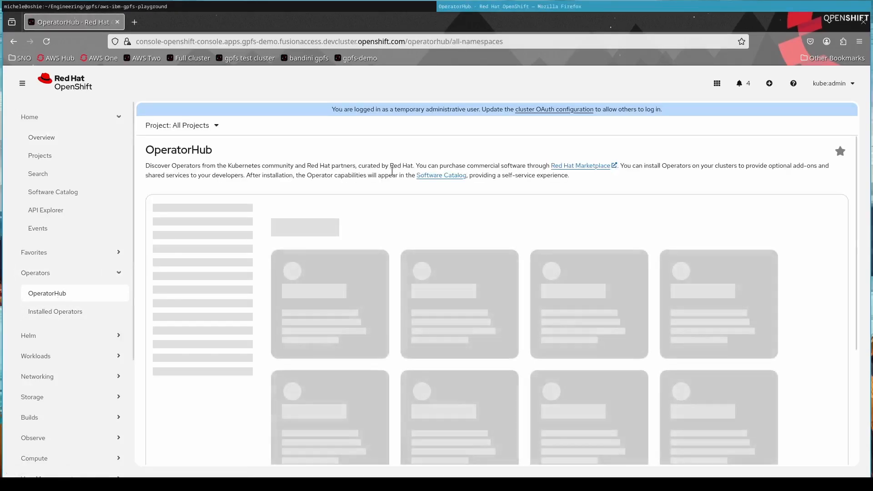
{"action": "mouse_move", "coordinate": [298, 225]}
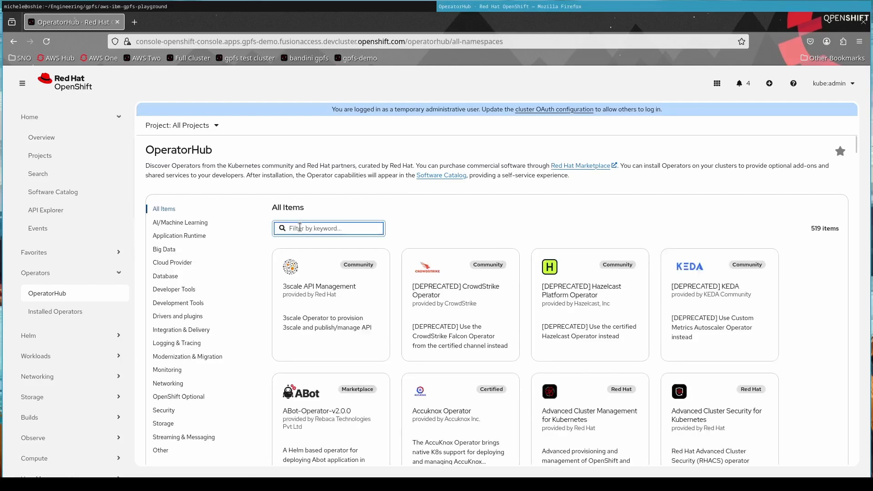
{"action": "type", "text": "fusion"}
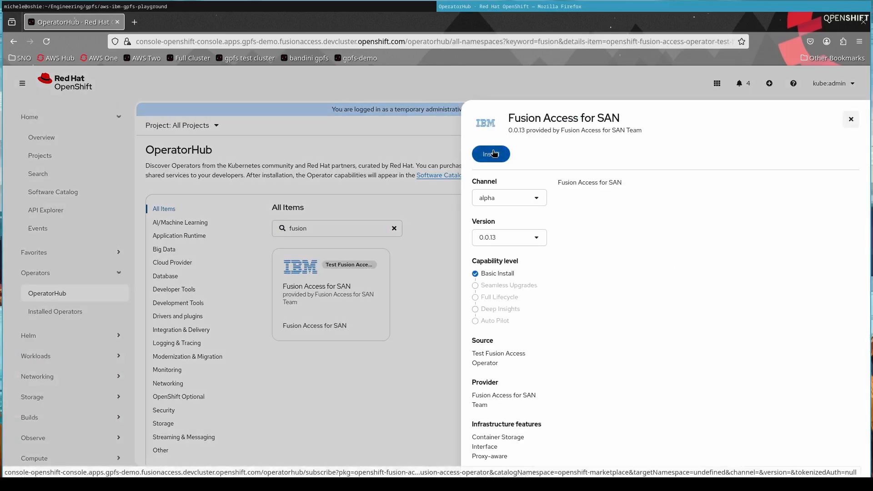
{"action": "left_click", "coordinate": [490, 154]}
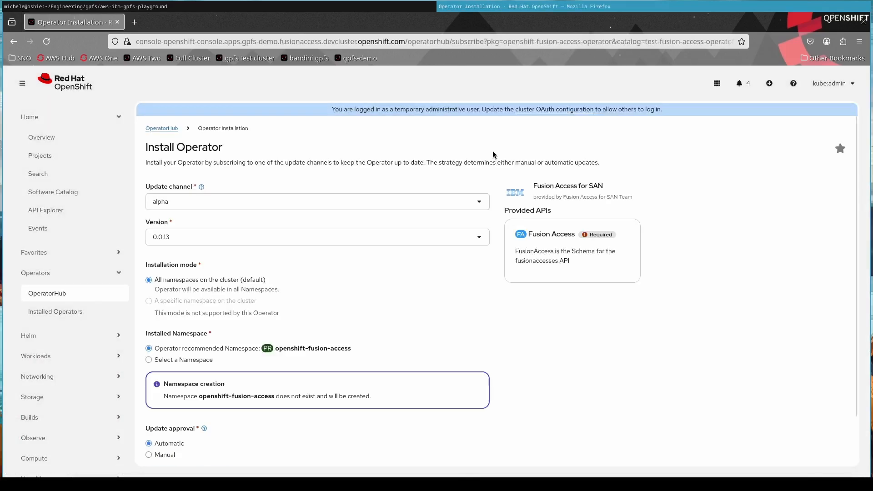
{"action": "scroll", "scroll_direction": "down", "scroll_amount": 3}
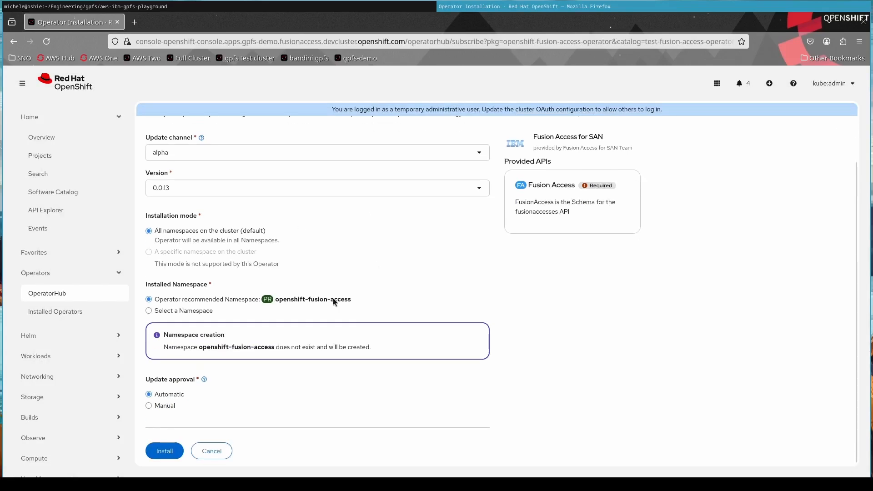
Install the Fusion Access for SAN operator with default settings (channel alpha, version 0.0.13)
{"action": "left_click", "coordinate": [164, 451]}
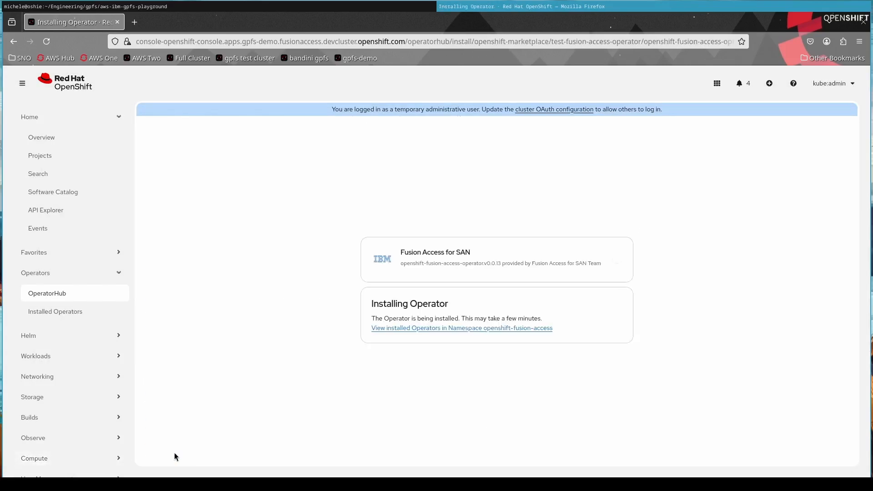
{"action": "mouse_move", "coordinate": [289, 292]}
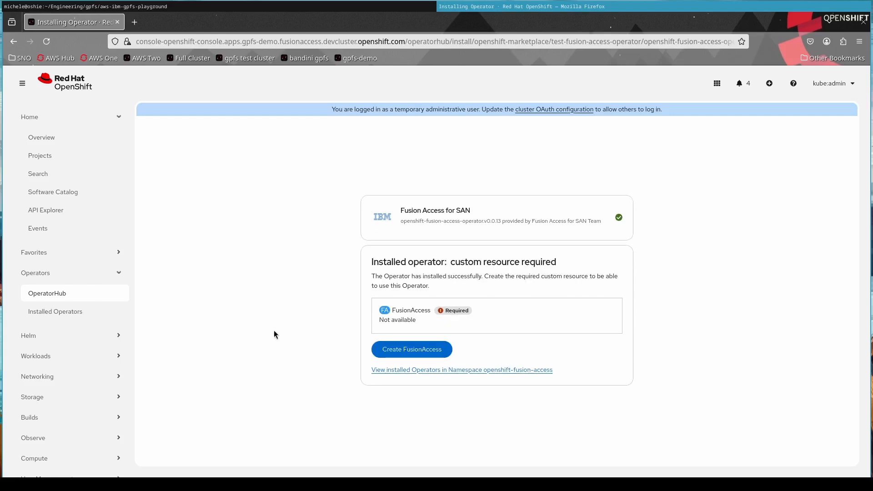
{"action": "mouse_move", "coordinate": [417, 353]}
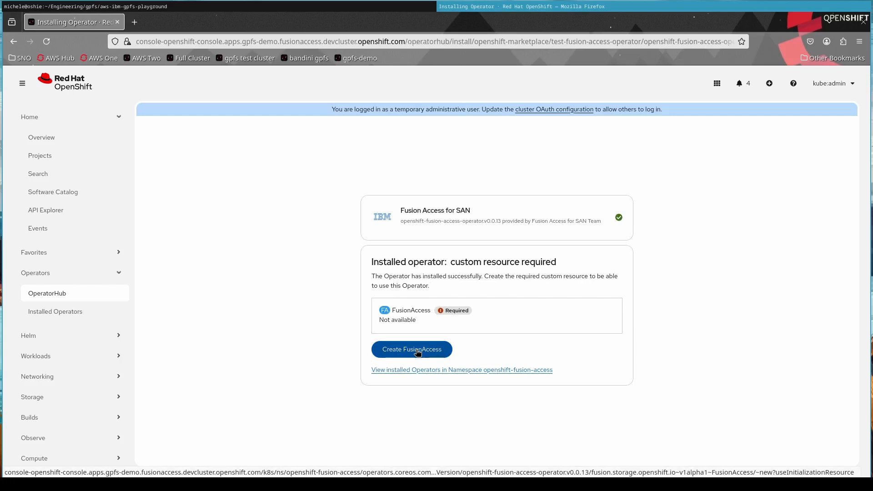
Create the FusionAccess resource fusionaccess-object with default values in openshift-fusion-access
{"action": "left_click", "coordinate": [412, 350]}
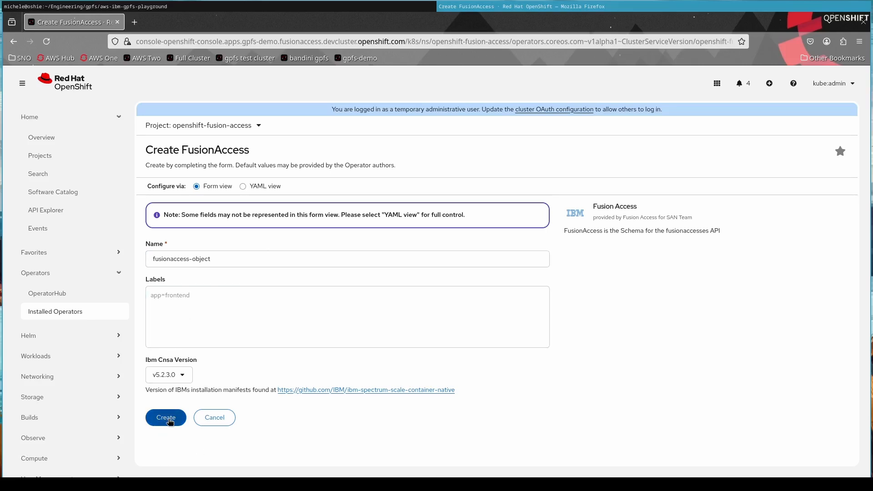
{"action": "left_click", "coordinate": [166, 417]}
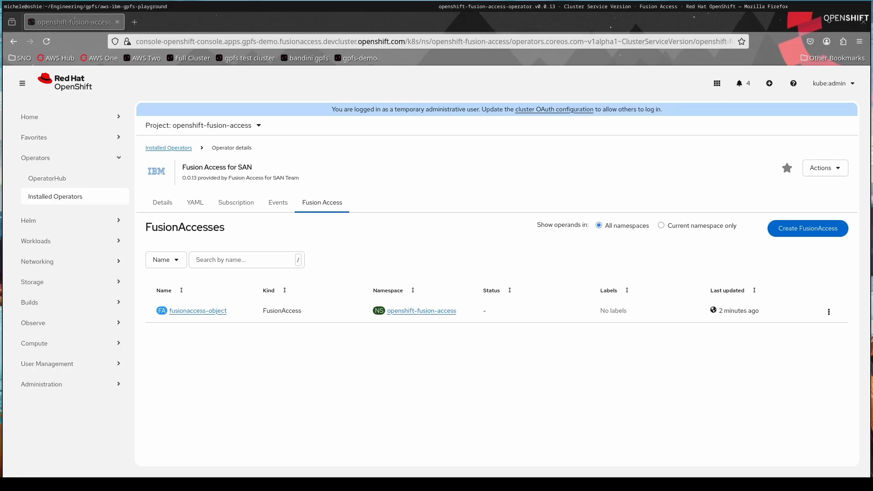
{"action": "mouse_move", "coordinate": [348, 413]}
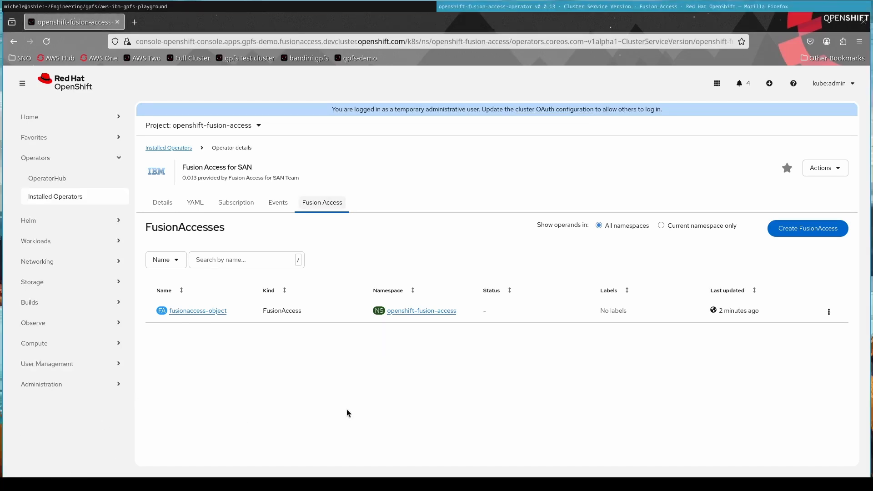
{"action": "mouse_move", "coordinate": [43, 286]}
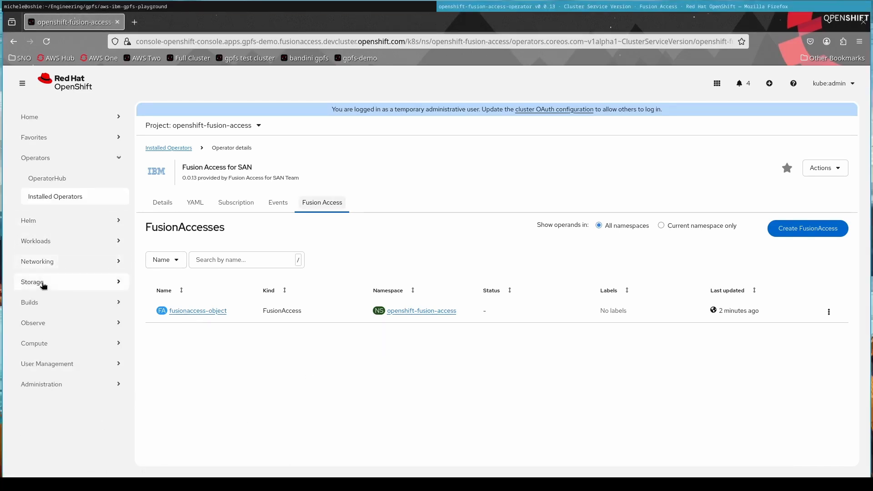
Create a Fusion Access for SAN storage cluster from all three worker nodes
{"action": "left_click", "coordinate": [32, 282]}
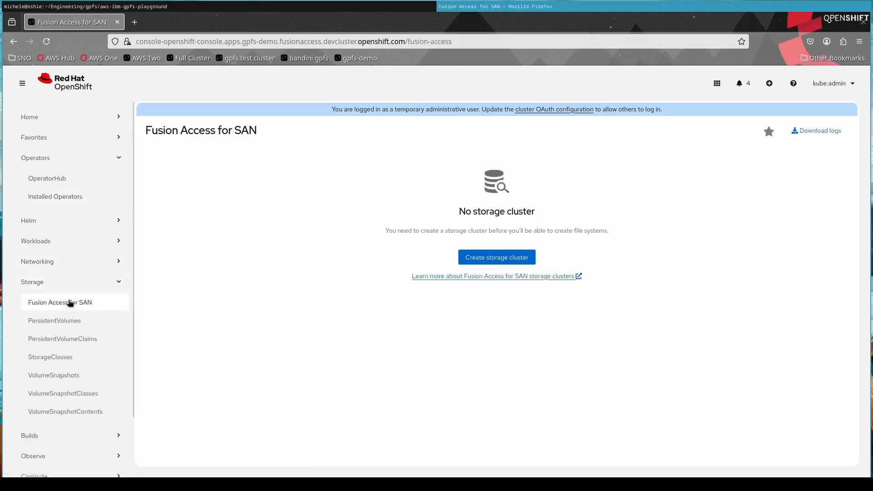
{"action": "left_click", "coordinate": [496, 256]}
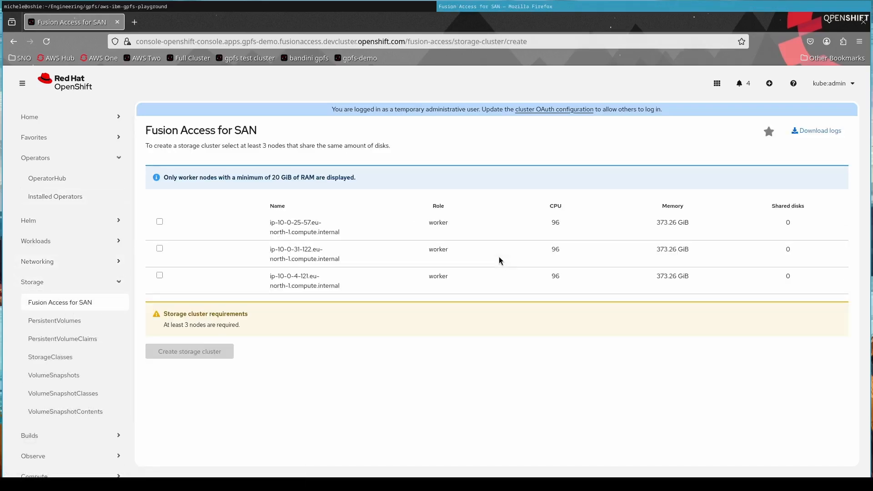
{"action": "left_click", "coordinate": [160, 221]}
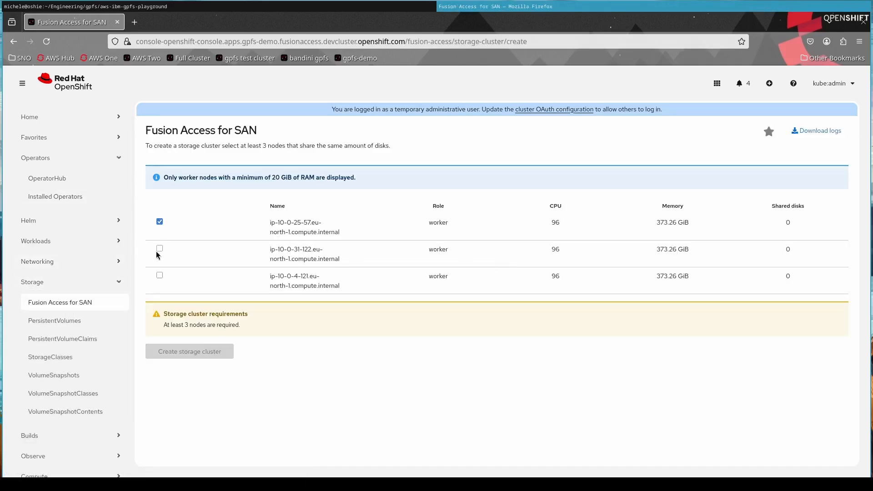
{"action": "left_click", "coordinate": [159, 247]}
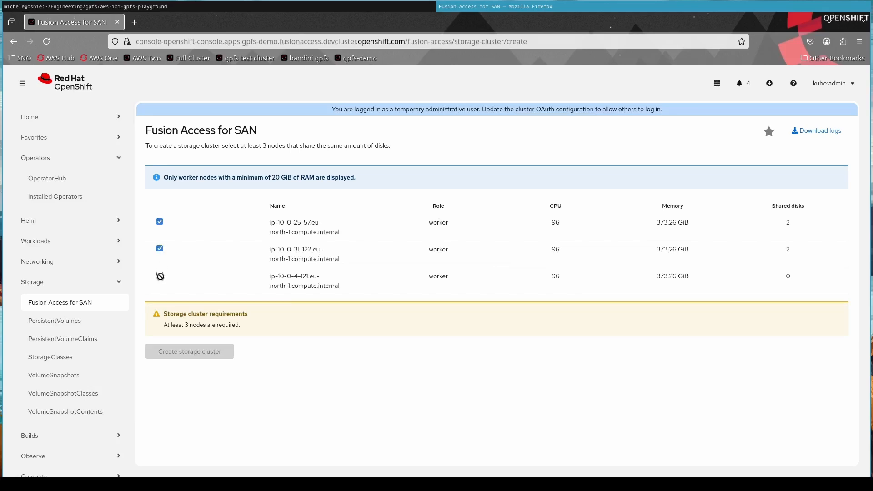
{"action": "left_click", "coordinate": [160, 274]}
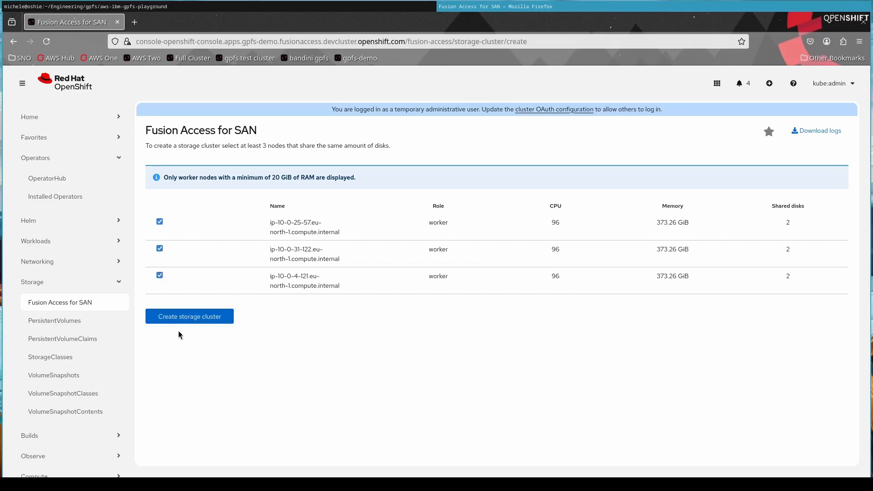
{"action": "left_click", "coordinate": [189, 316]}
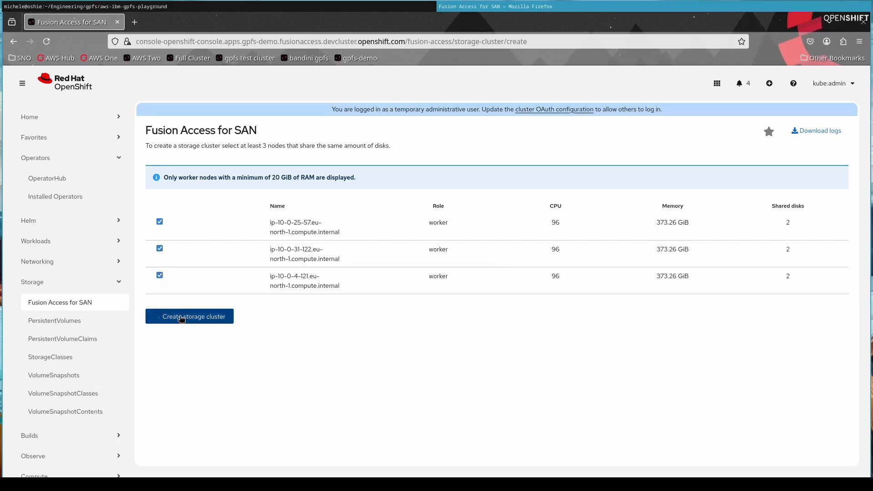
{"action": "left_click", "coordinate": [190, 317]}
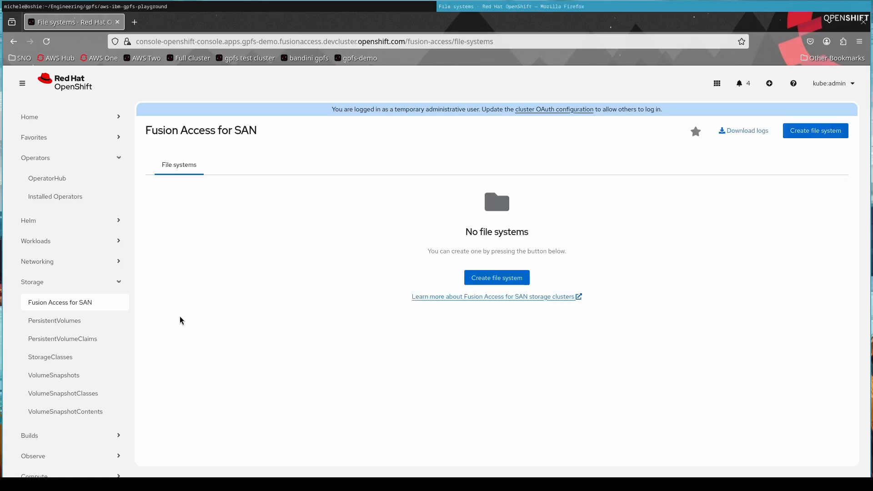
{"action": "mouse_move", "coordinate": [373, 261]}
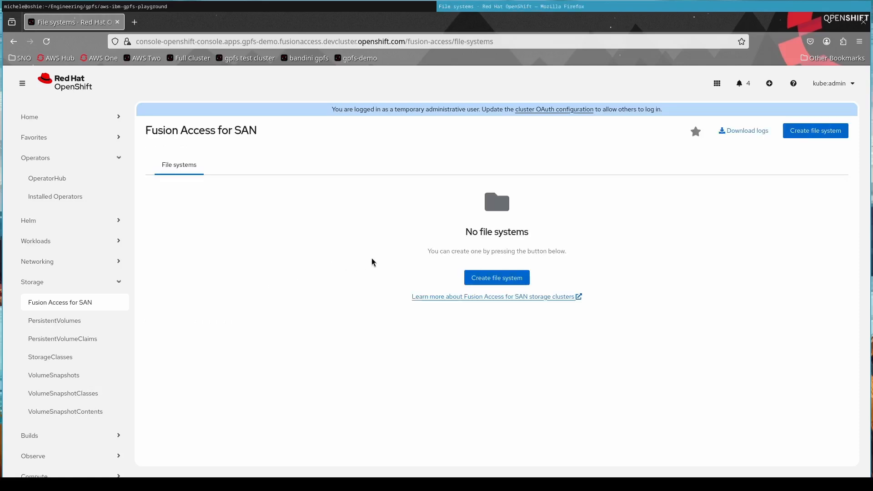
{"action": "mouse_move", "coordinate": [443, 264]}
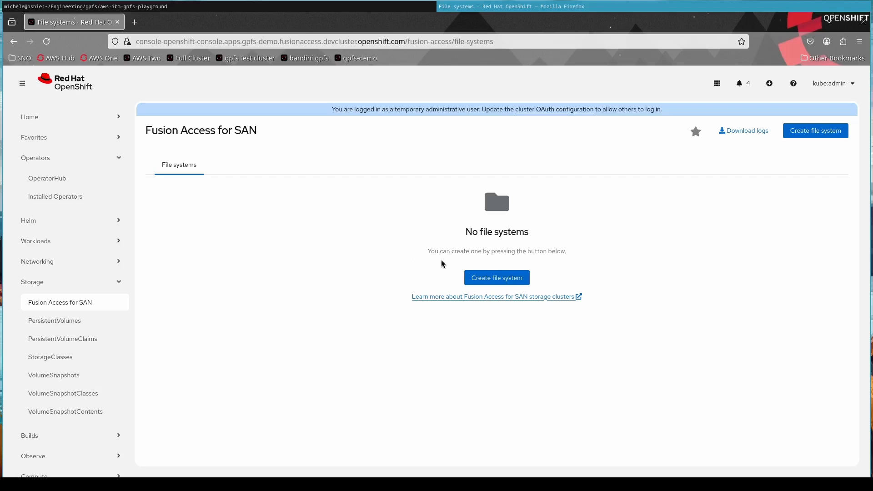
{"action": "mouse_move", "coordinate": [496, 277]}
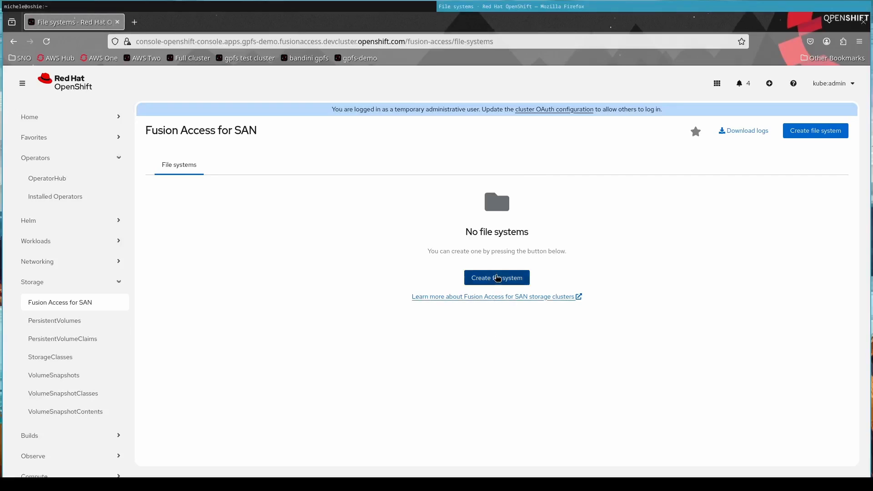
Start a new file system on the Fusion Access for SAN page, showing two shared LUNs
{"action": "left_click", "coordinate": [497, 277]}
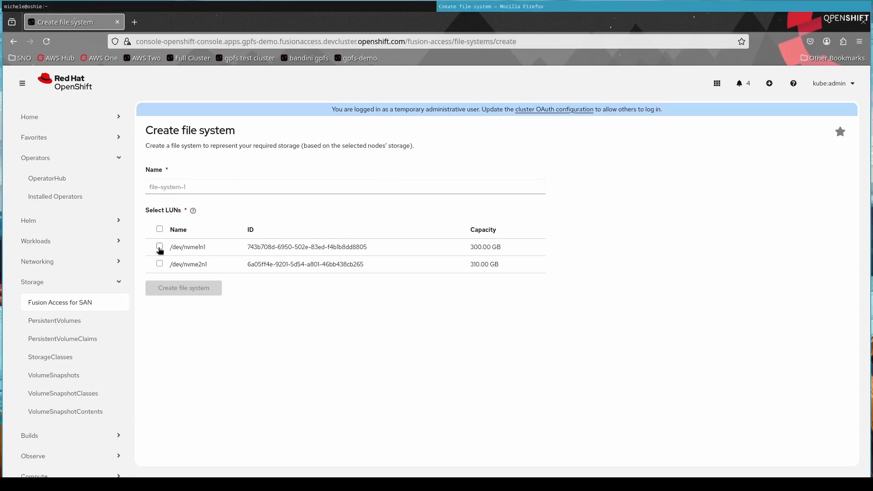
Create file system filesystem1 on the /dev/nvme1n1 LUN
{"action": "left_click", "coordinate": [160, 247]}
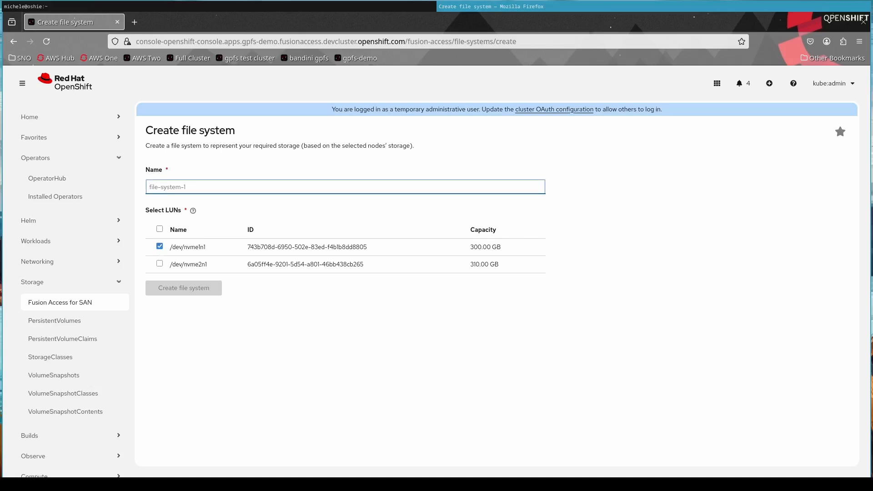
{"action": "type", "text": "filesystem1"}
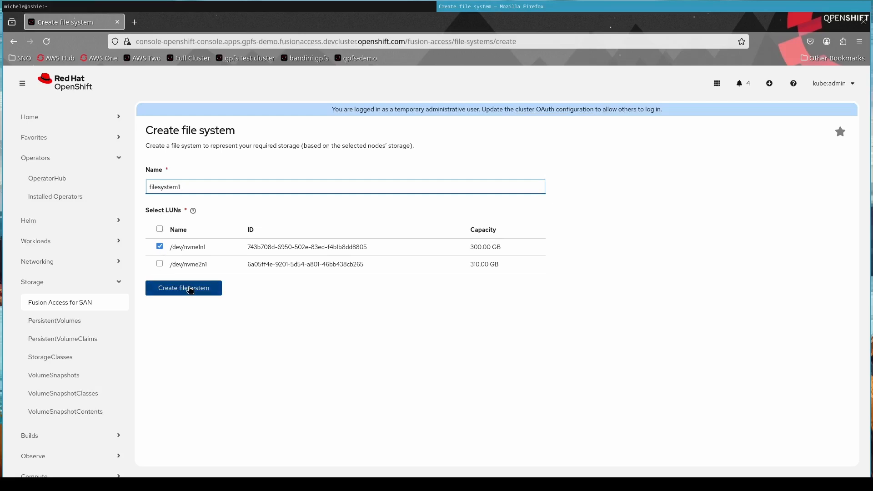
{"action": "left_click", "coordinate": [184, 288]}
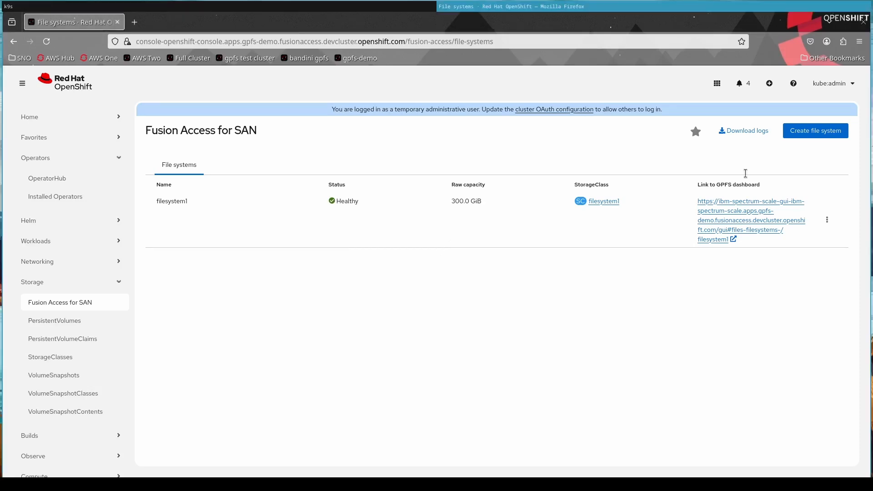
{"action": "mouse_move", "coordinate": [823, 133]}
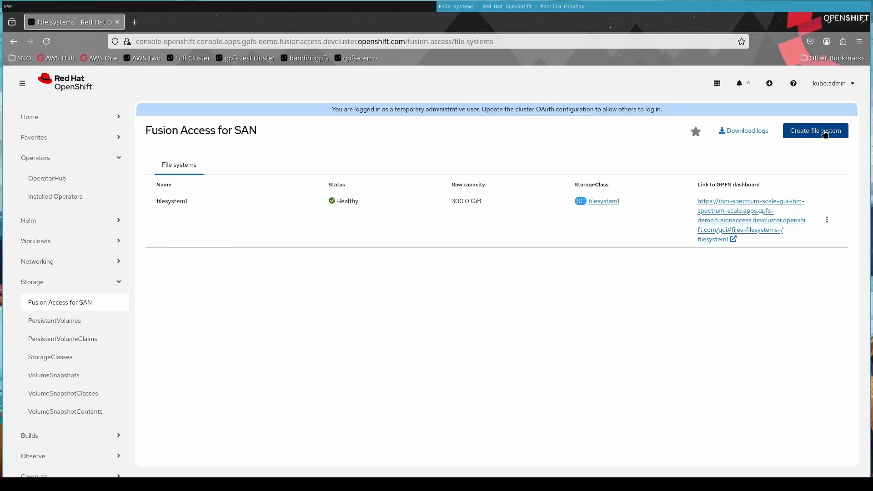
Create a second file system filesystem2 on the 310 GB /dev/nvme2n1 LUN
{"action": "left_click", "coordinate": [815, 131]}
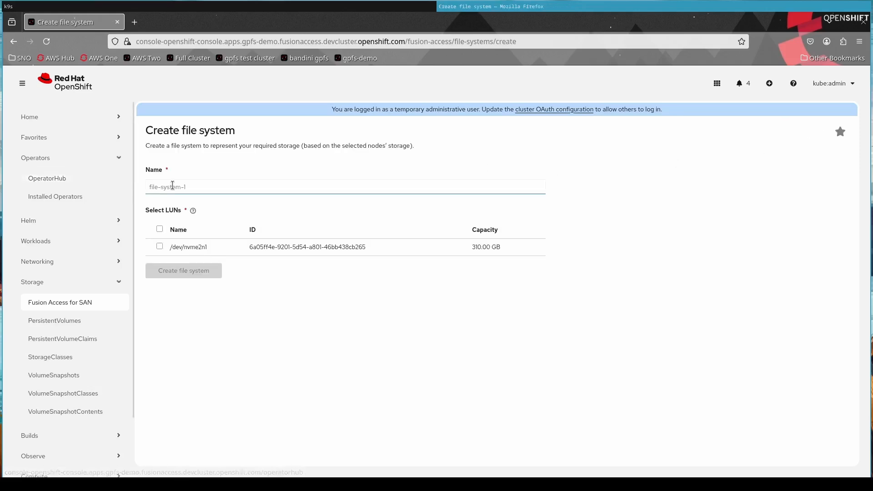
{"action": "type", "text": "filesystem2"}
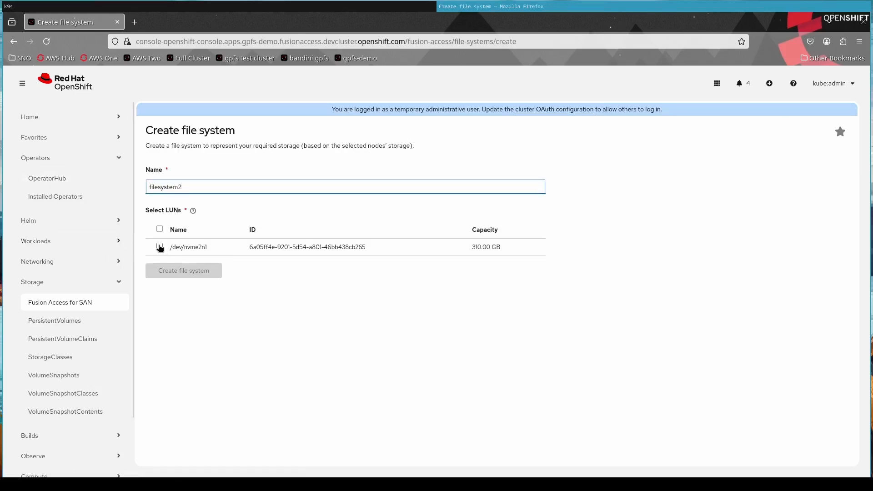
{"action": "left_click", "coordinate": [160, 247]}
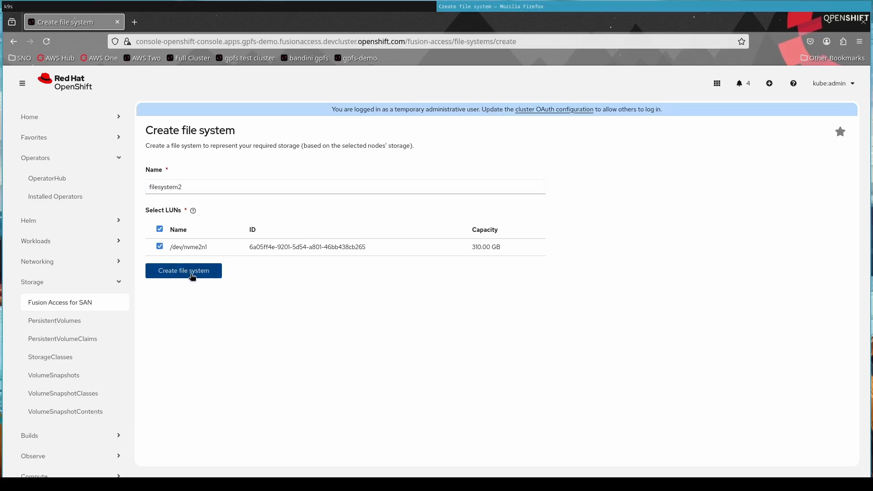
{"action": "left_click", "coordinate": [184, 271]}
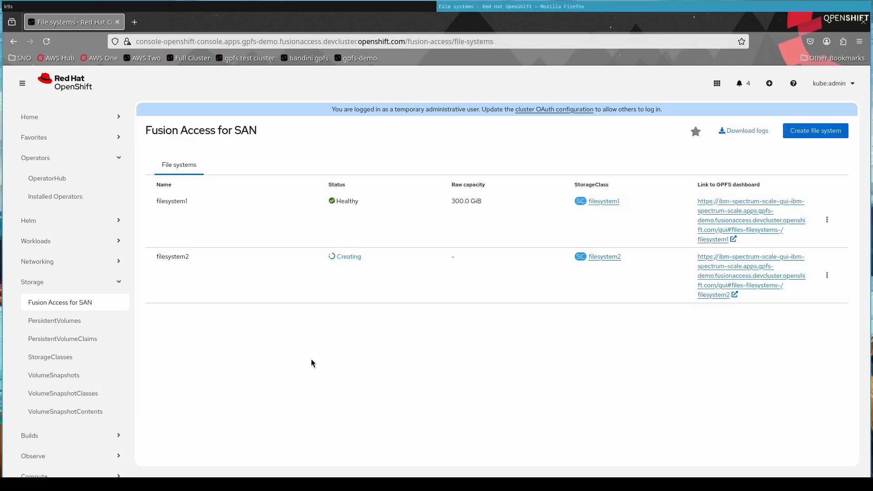
{"action": "mouse_move", "coordinate": [502, 397]}
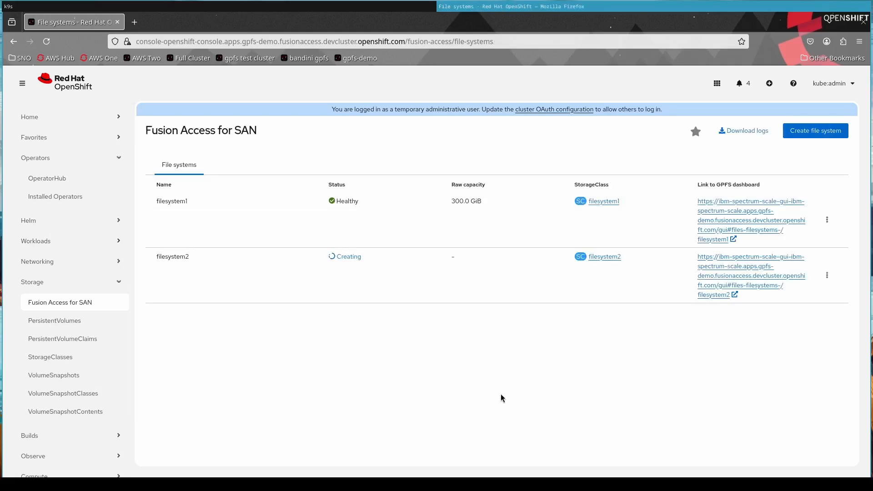
{"action": "mouse_move", "coordinate": [504, 380]}
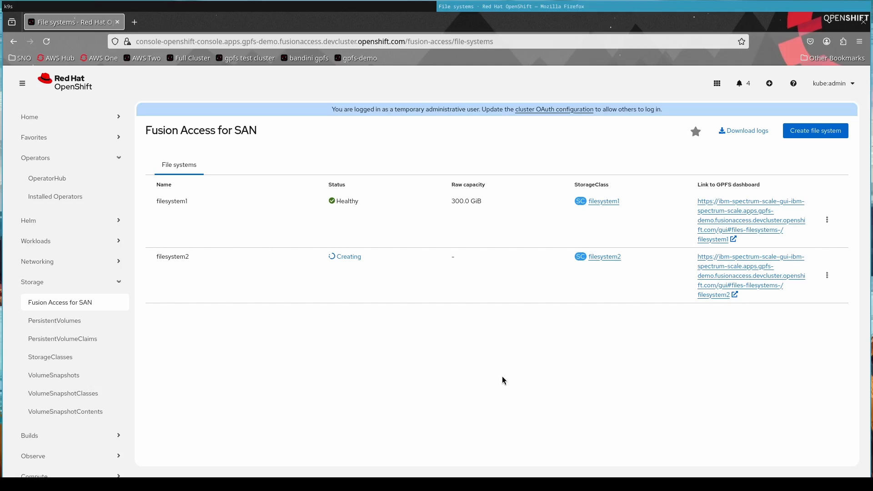
{"action": "mouse_move", "coordinate": [505, 369]}
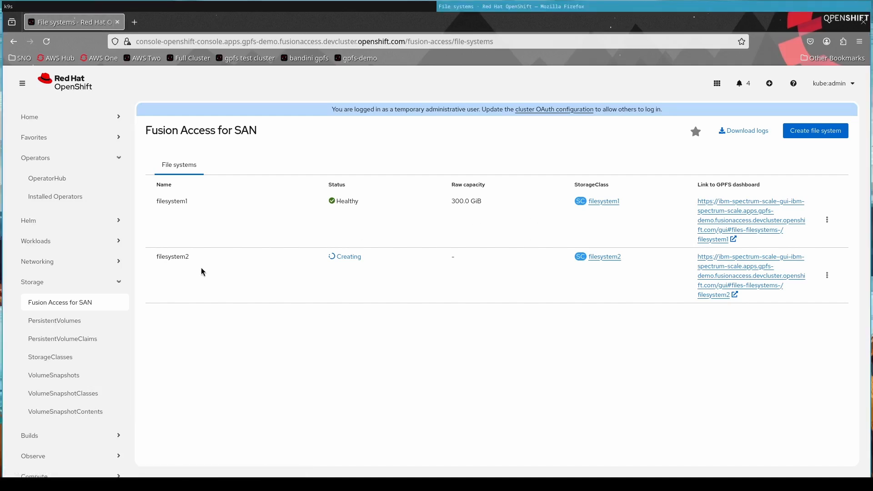
{"action": "mouse_move", "coordinate": [615, 201]}
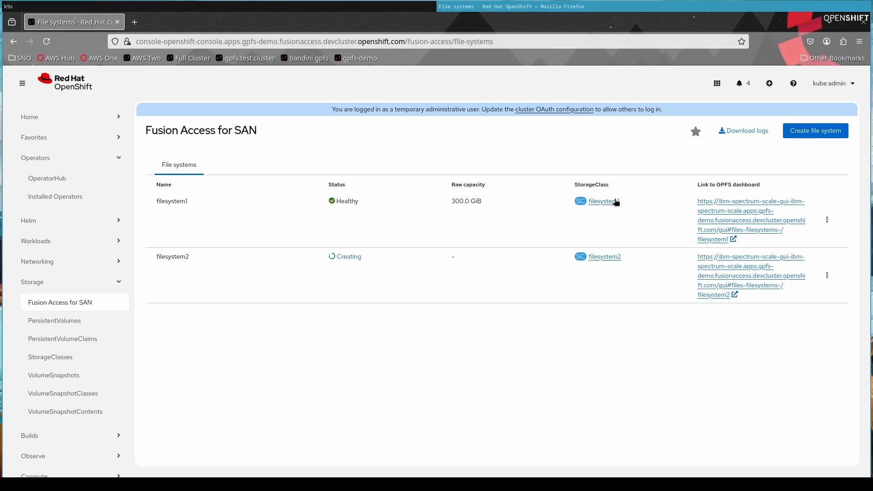
{"action": "mouse_move", "coordinate": [610, 202]}
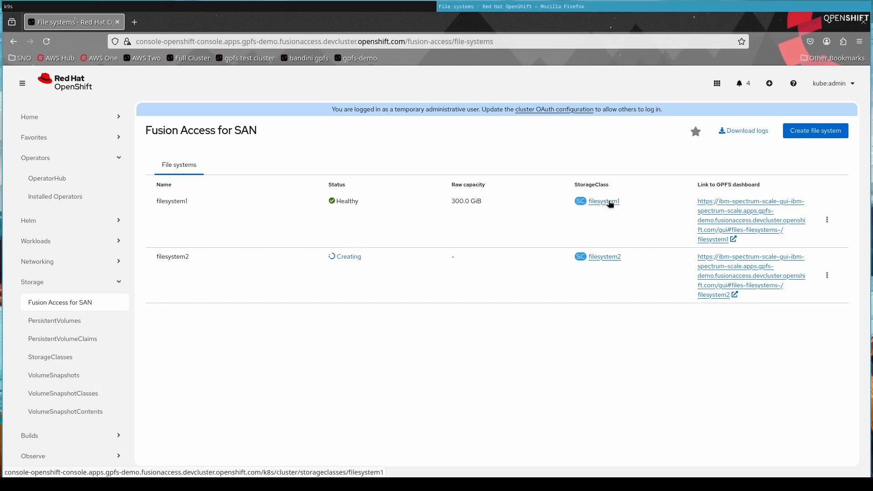
View the filesystem1 StorageClass as YAML, showing provisioner spectrumscale.csi.ibm.com and volBackendFs filesystem1
{"action": "left_click", "coordinate": [603, 201]}
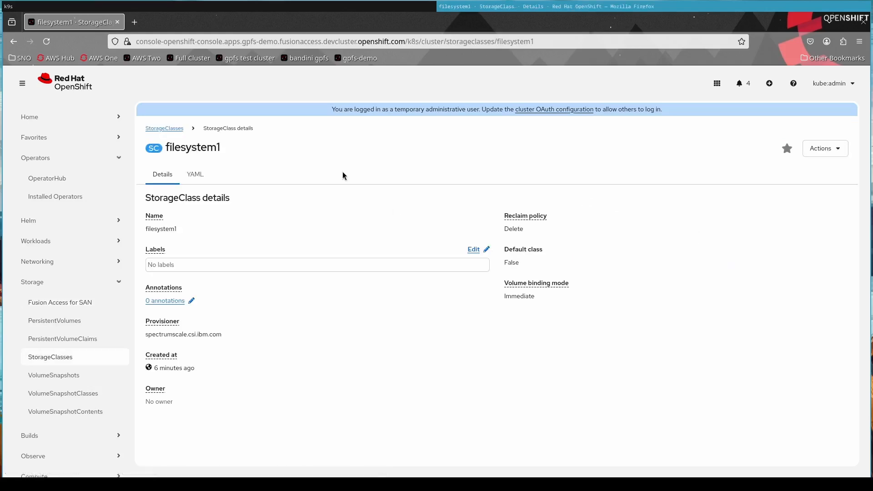
{"action": "mouse_move", "coordinate": [195, 175]}
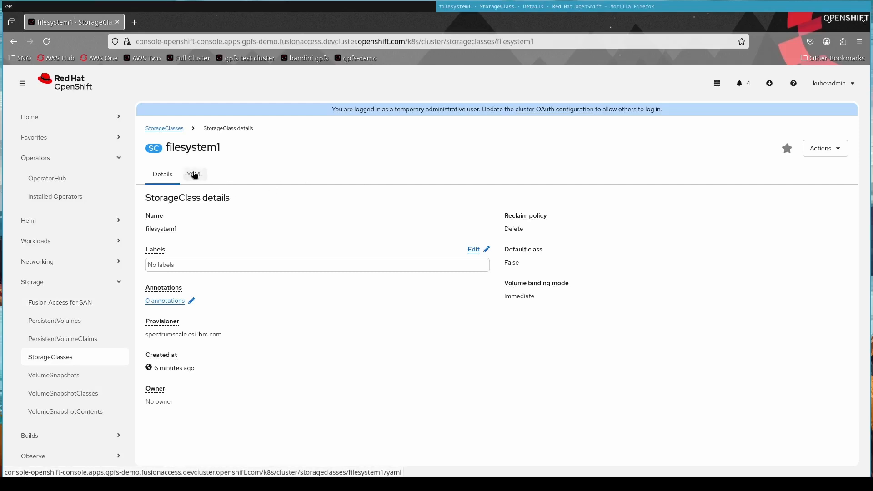
{"action": "left_click", "coordinate": [194, 174]}
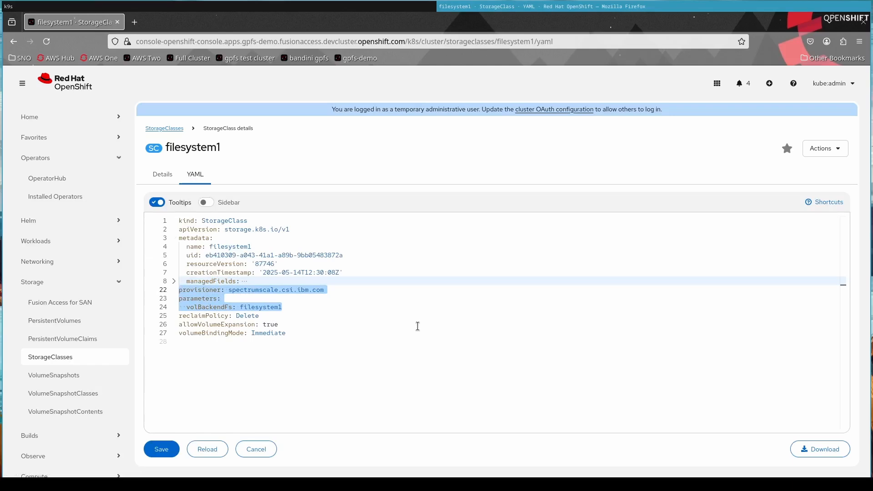
{"action": "mouse_move", "coordinate": [172, 128]}
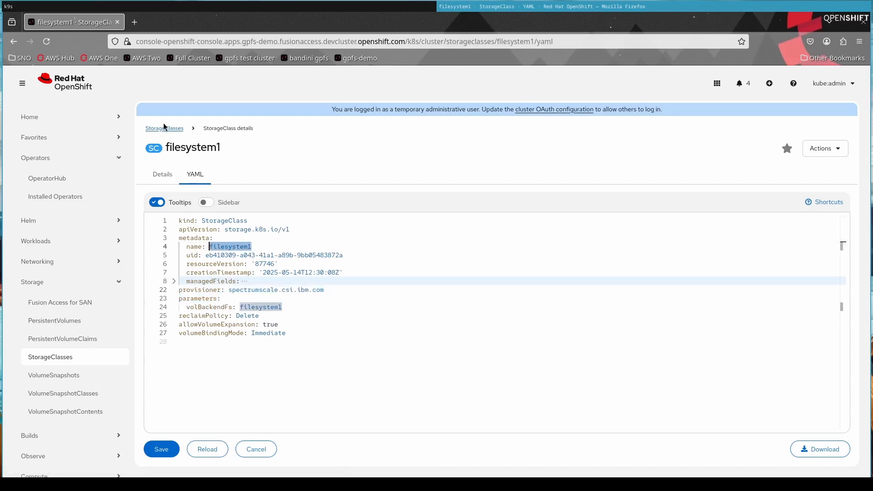
Return to the StorageClasses list with filesystem1 and filesystem2, then to the Fusion Access for SAN page
{"action": "left_click", "coordinate": [163, 127]}
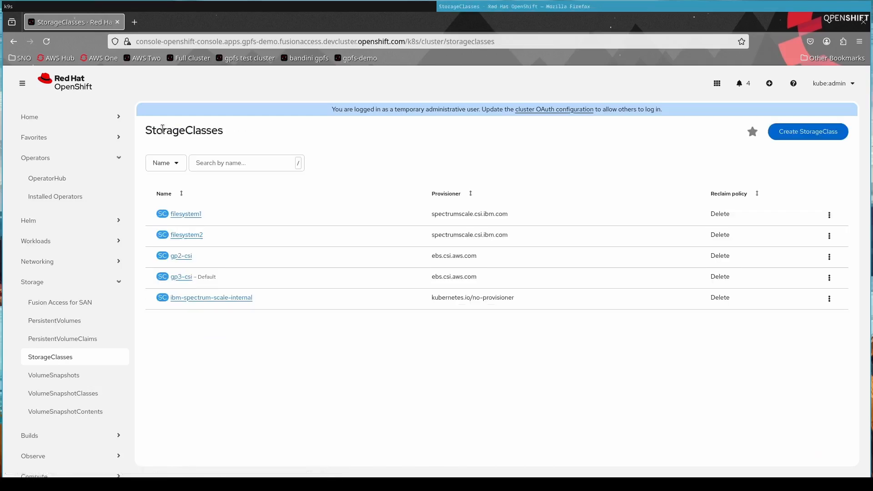
{"action": "mouse_move", "coordinate": [233, 244]}
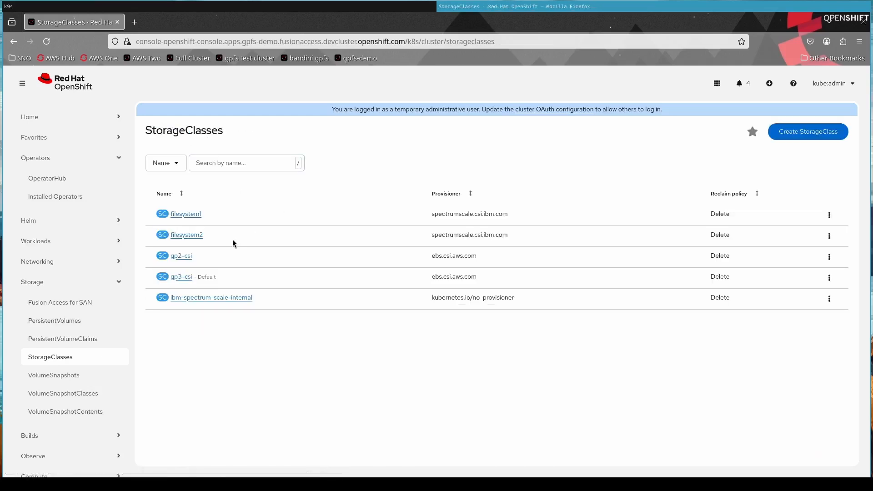
{"action": "mouse_move", "coordinate": [250, 242]}
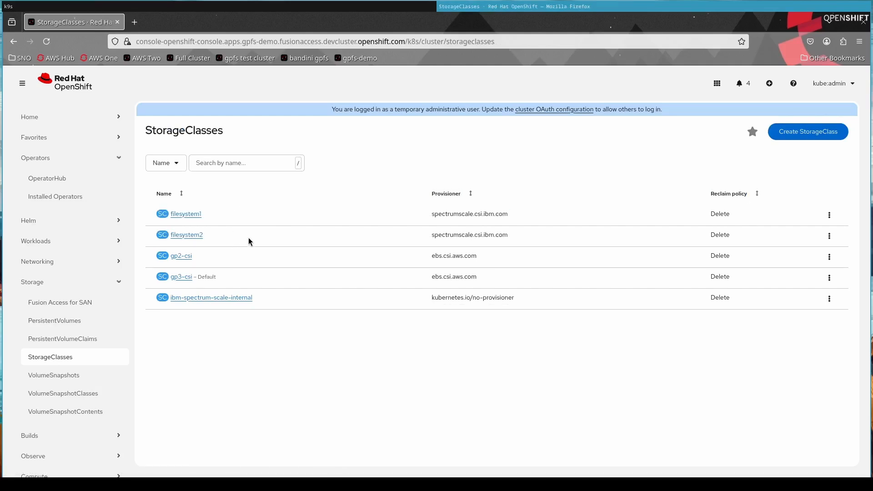
{"action": "left_click", "coordinate": [60, 303]}
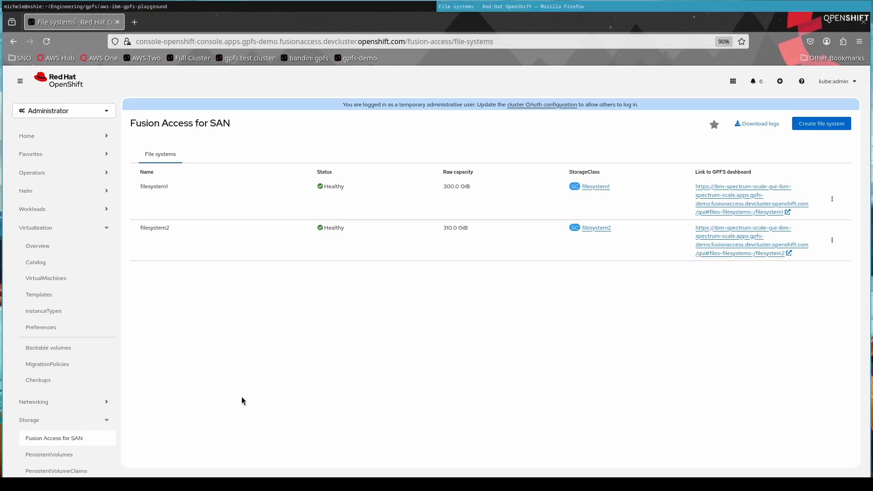
{"action": "mouse_move", "coordinate": [59, 279]}
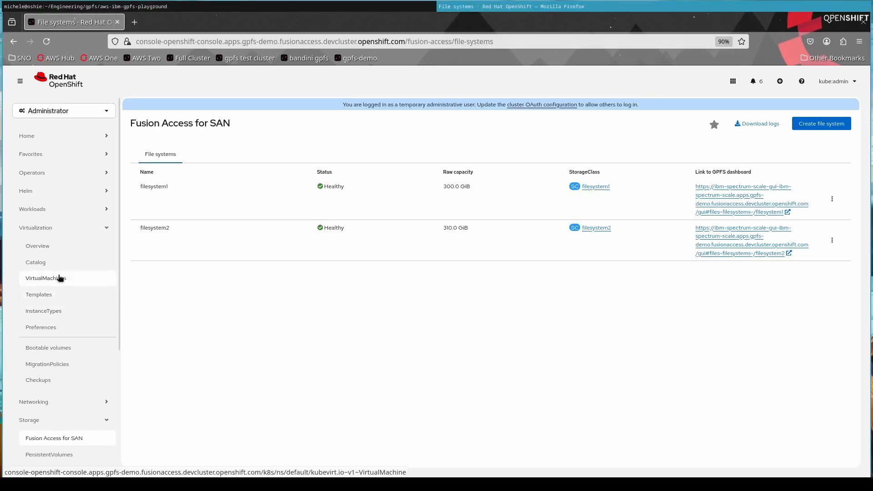
Show the default project's VirtualMachines list, which has no virtual machines yet
{"action": "left_click", "coordinate": [46, 278]}
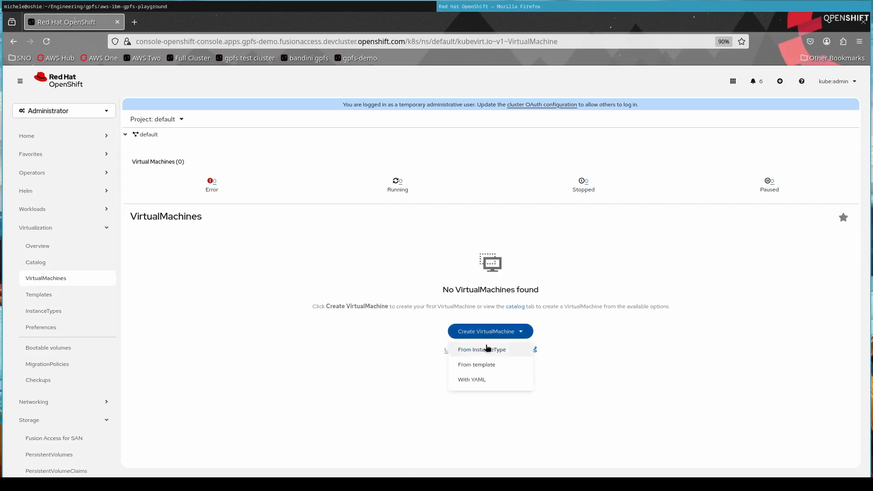
Configure centos-stream10-cnsa from an instance type with filesystem1 storage class and a 35 GiB disk
{"action": "left_click", "coordinate": [482, 349]}
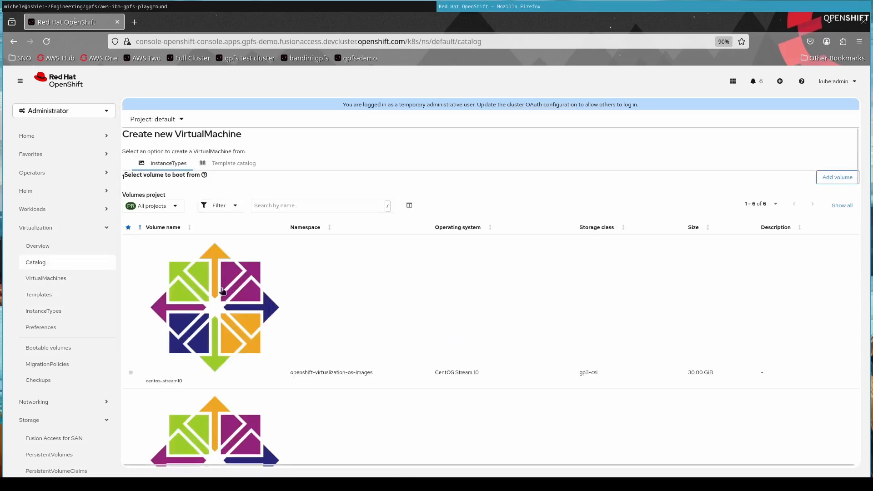
{"action": "scroll", "scroll_direction": "down", "scroll_amount": 3}
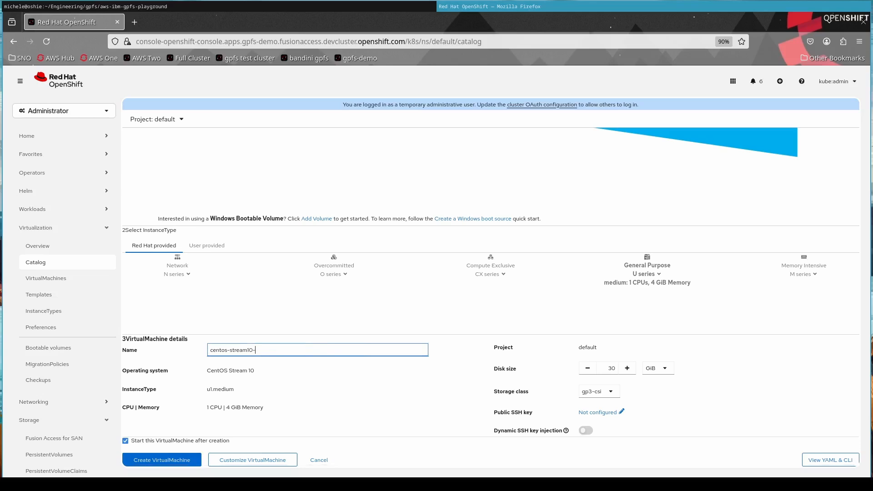
{"action": "type", "text": "cnsa"}
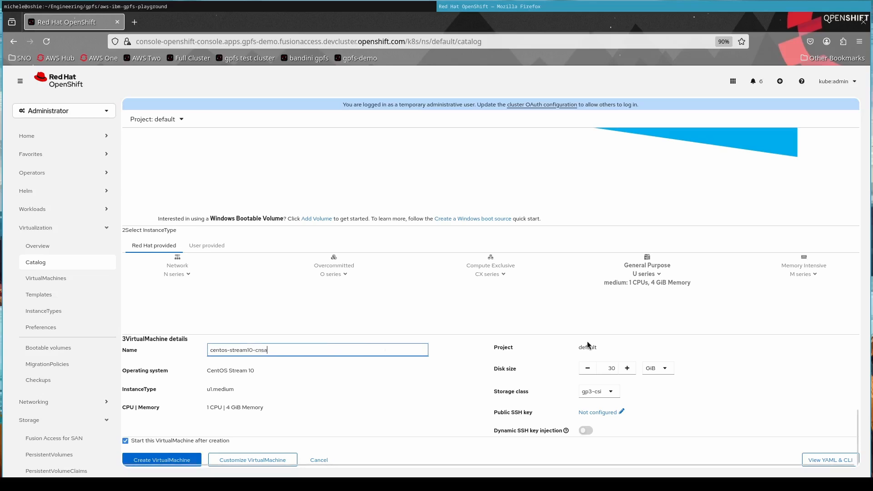
{"action": "left_click", "coordinate": [598, 392]}
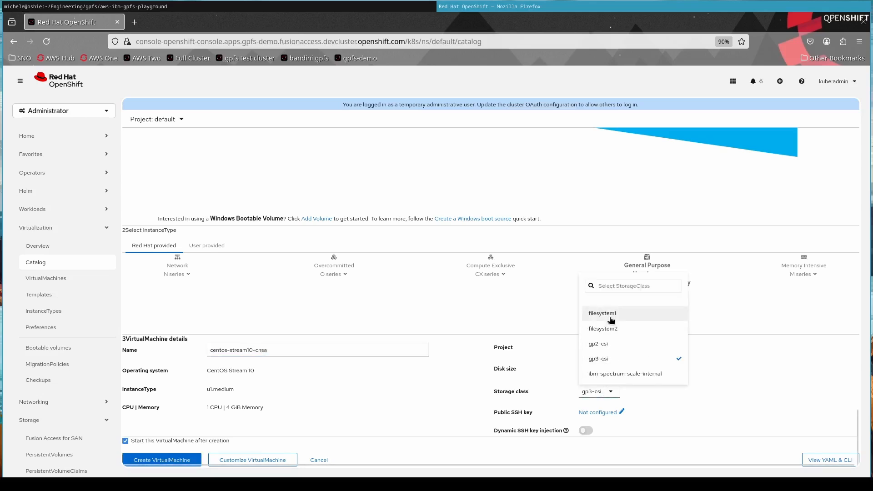
{"action": "left_click", "coordinate": [602, 313]}
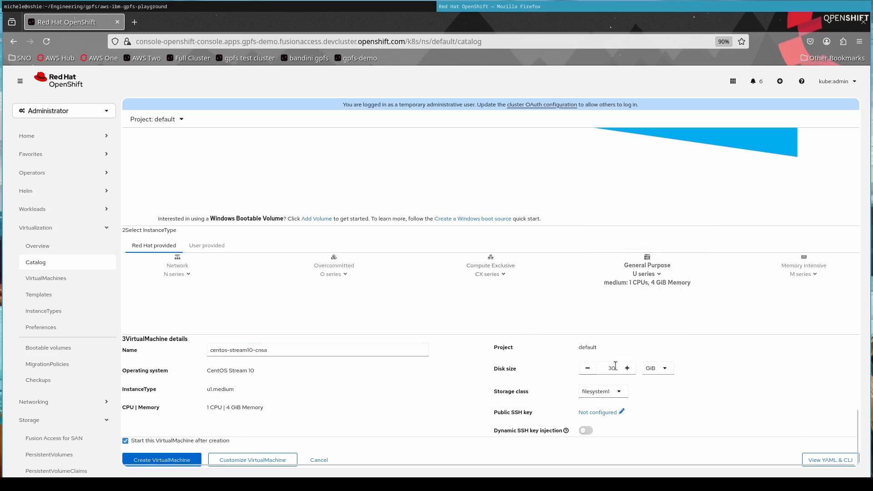
{"action": "left_click", "coordinate": [628, 367]}
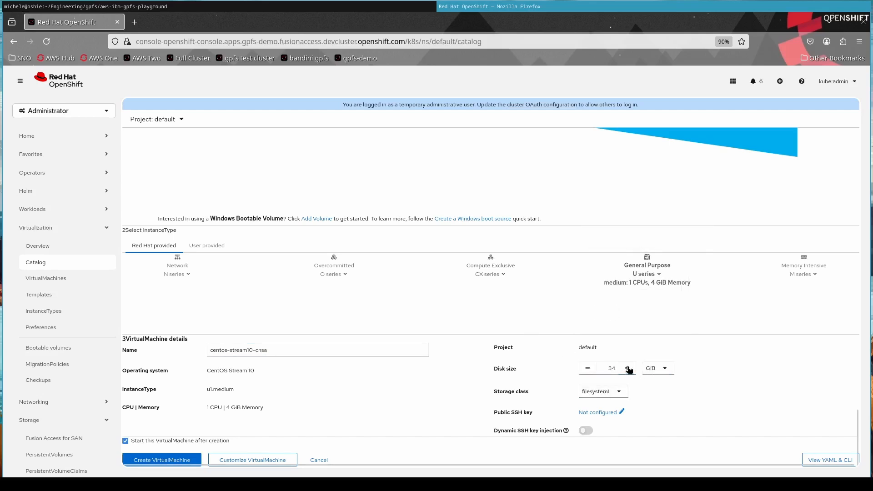
{"action": "left_click", "coordinate": [628, 368]}
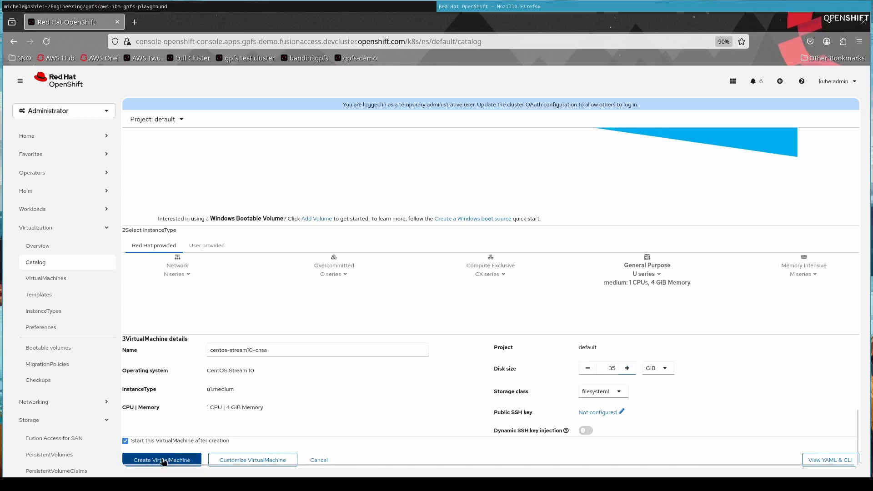
Create the VM and view its Storage configuration showing rootdisk on filesystem1
{"action": "left_click", "coordinate": [162, 460]}
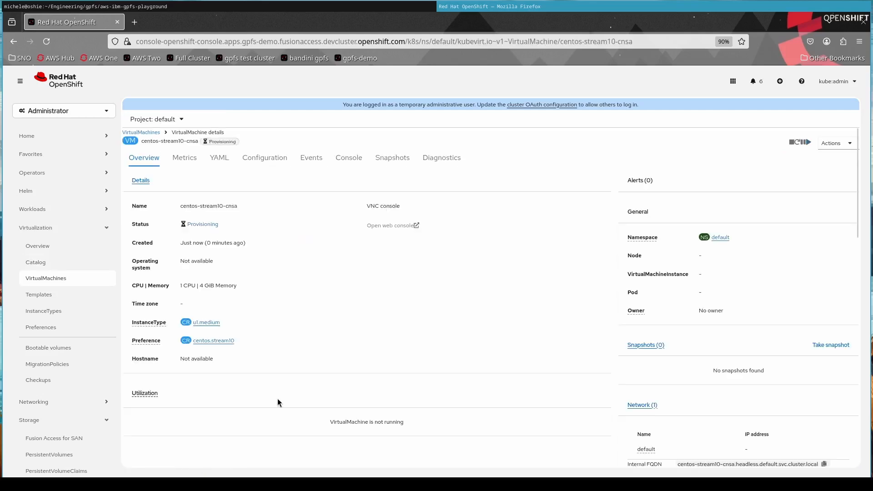
{"action": "mouse_move", "coordinate": [346, 253]}
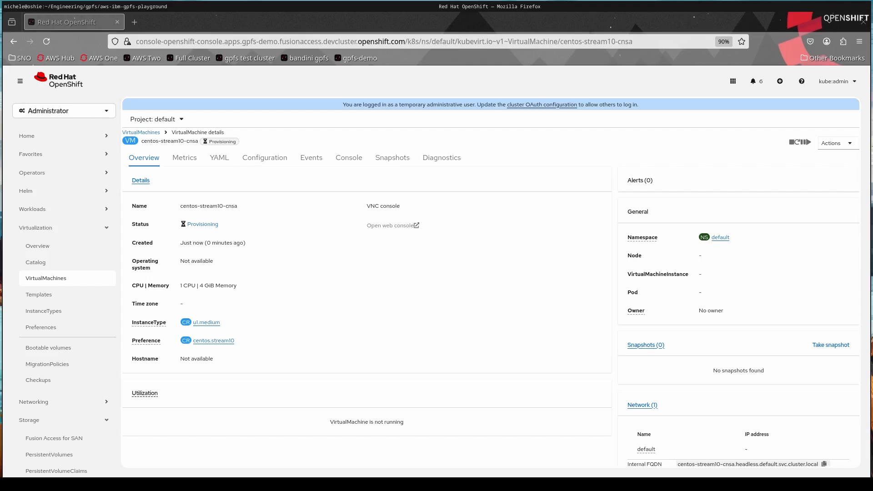
{"action": "left_click", "coordinate": [141, 133]}
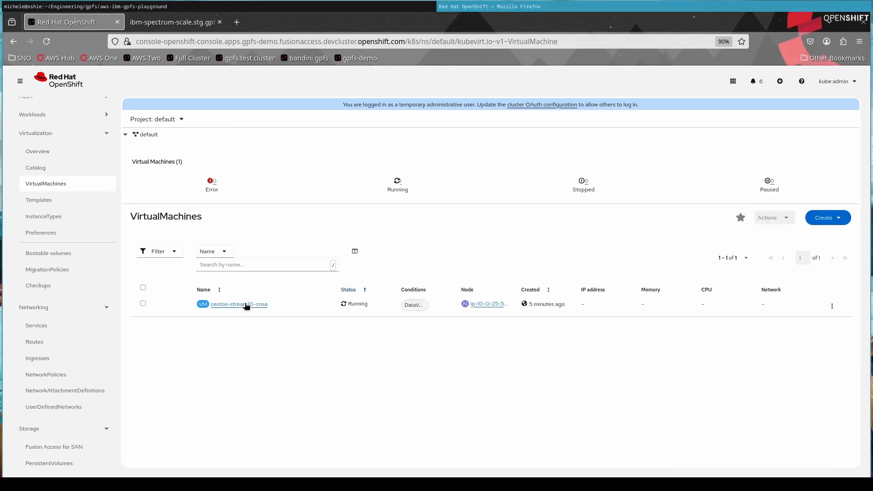
{"action": "left_click", "coordinate": [238, 304]}
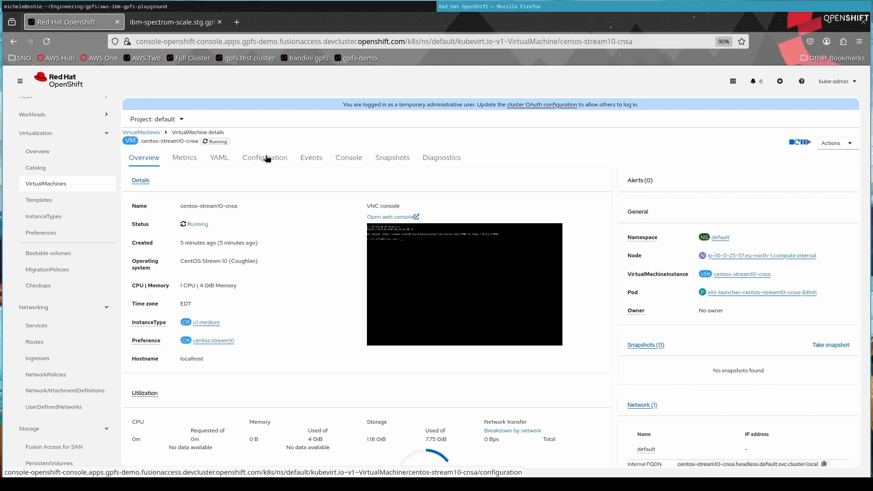
{"action": "left_click", "coordinate": [265, 158]}
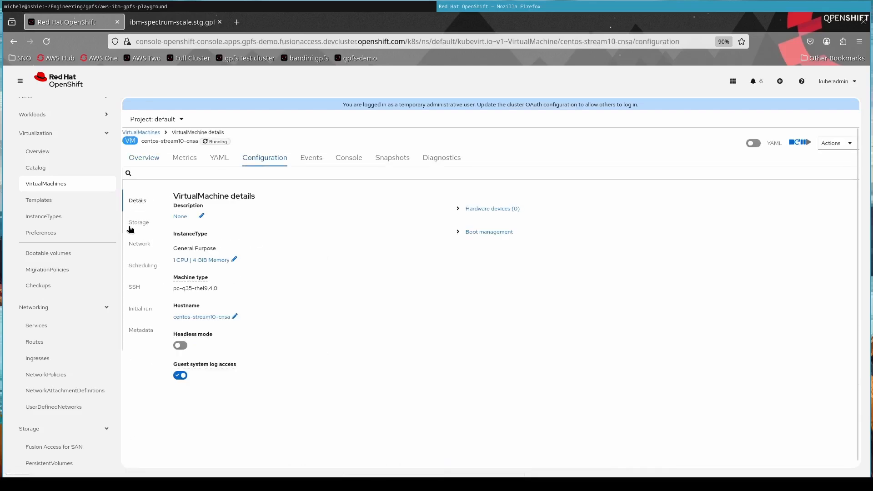
{"action": "left_click", "coordinate": [138, 222]}
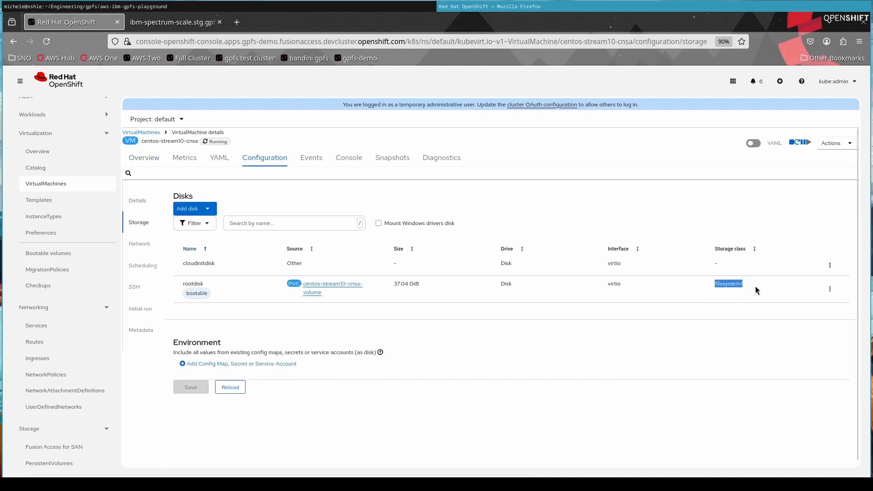
{"action": "mouse_move", "coordinate": [349, 159]}
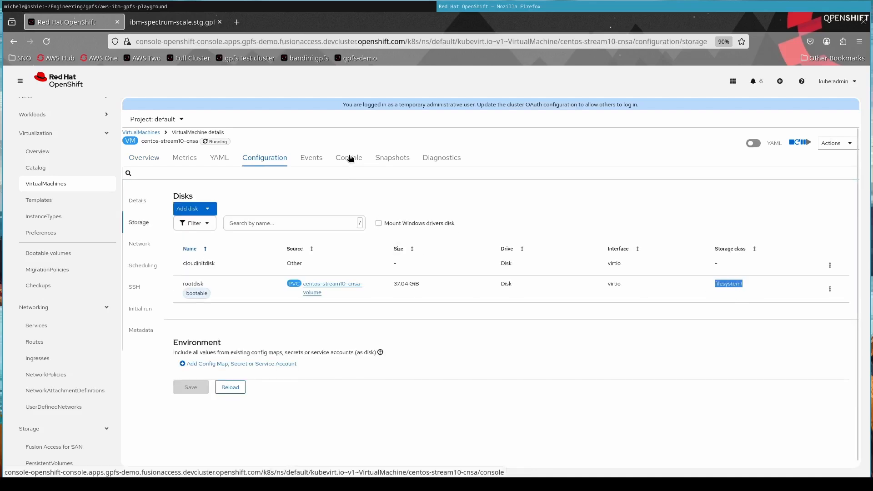
Log in to the VM console as centos and launch the standalone web console
{"action": "left_click", "coordinate": [349, 158]}
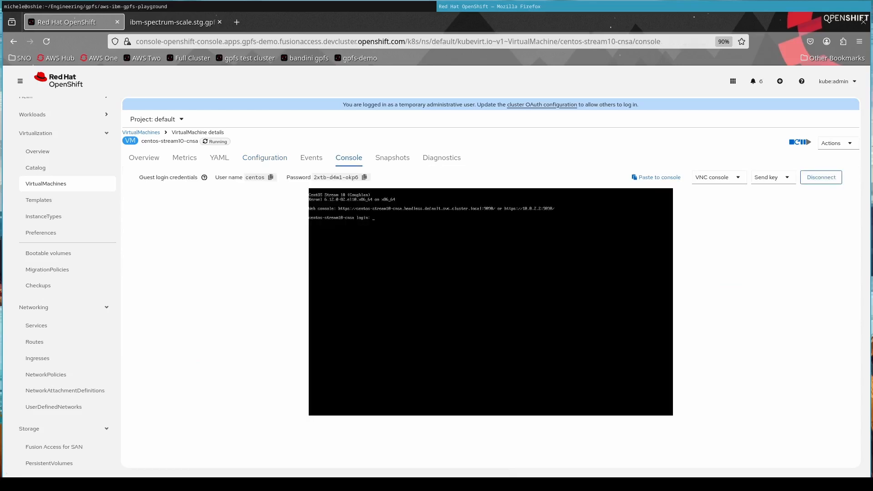
{"action": "type", "text": "cent"}
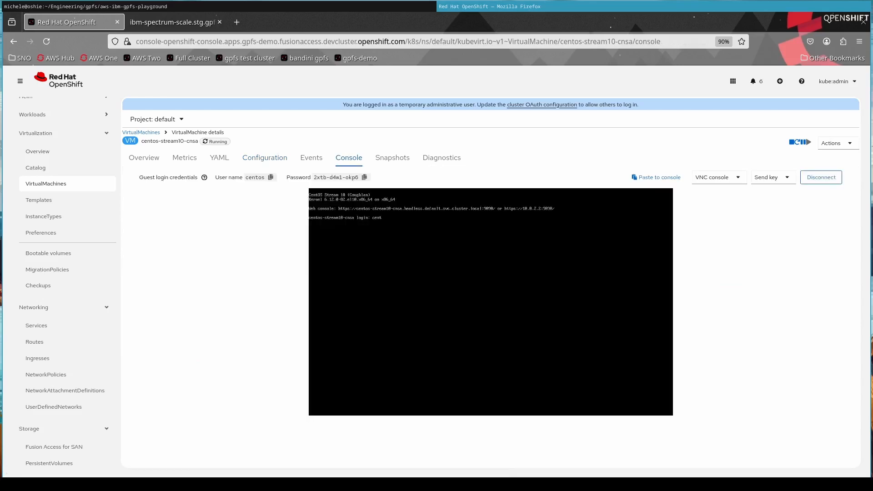
{"action": "type", "text": "centos"}
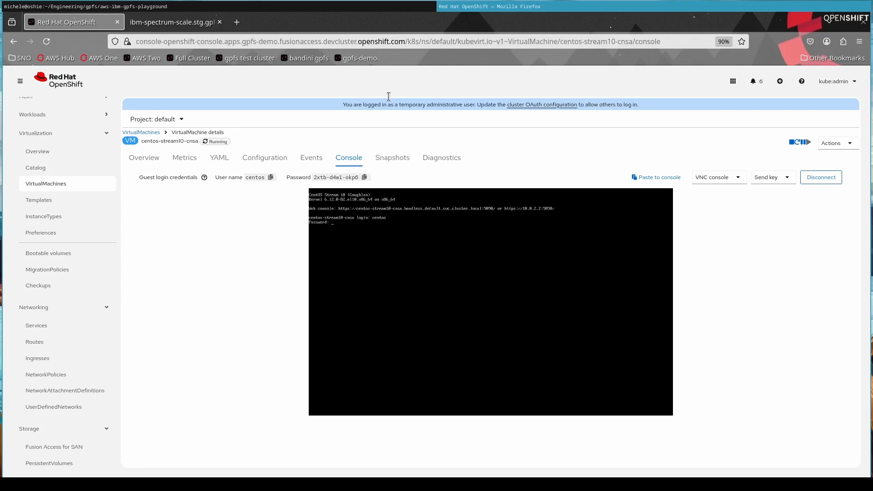
{"action": "mouse_move", "coordinate": [142, 167]}
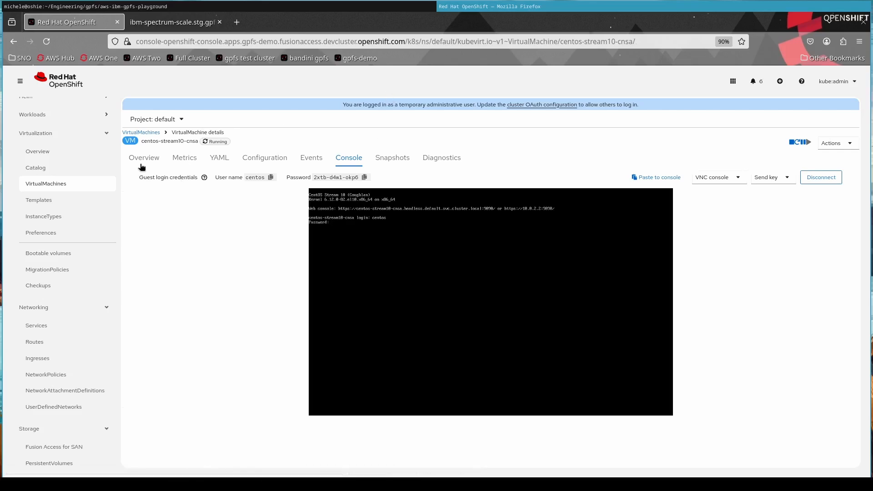
{"action": "left_click", "coordinate": [143, 159]}
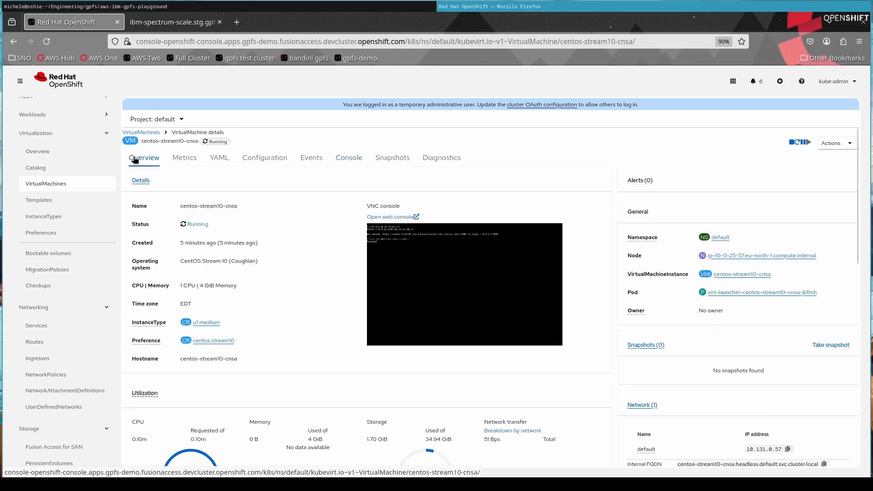
{"action": "mouse_move", "coordinate": [404, 217]}
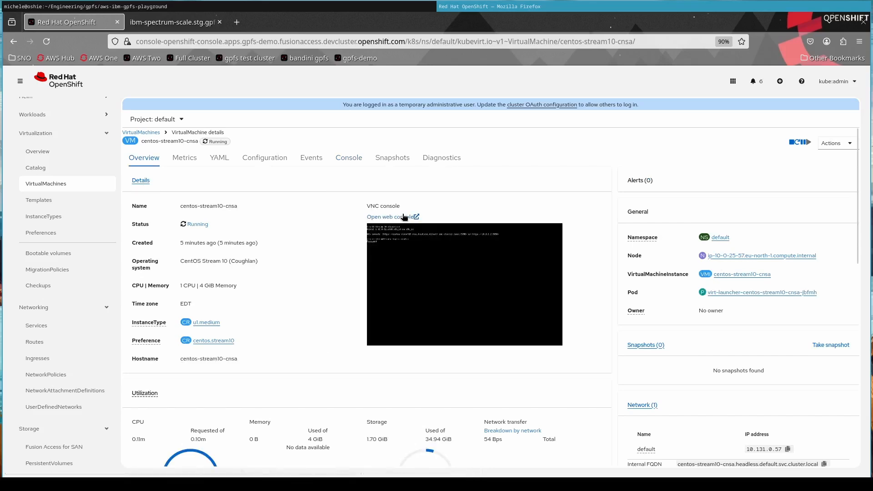
{"action": "left_click", "coordinate": [389, 217]}
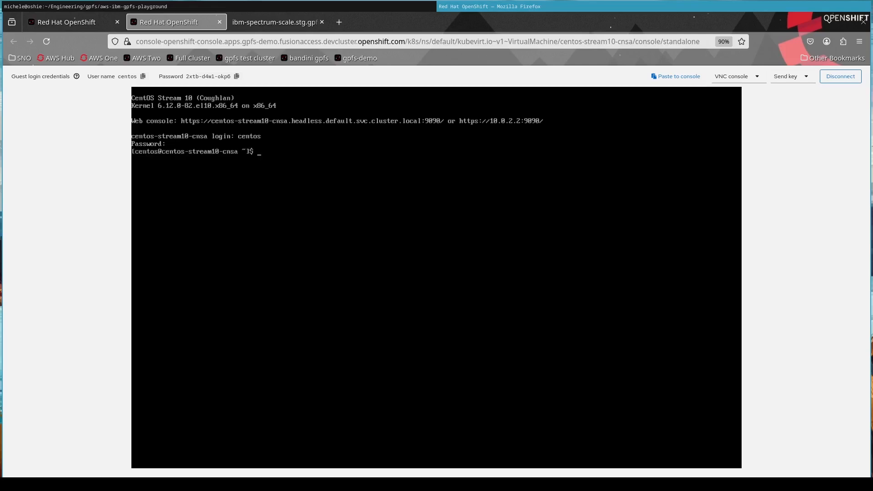
Run echo "Hello from Red Hat Summit 2025" > hello.txt in the VM shell
{"action": "type", "text": "echo"}
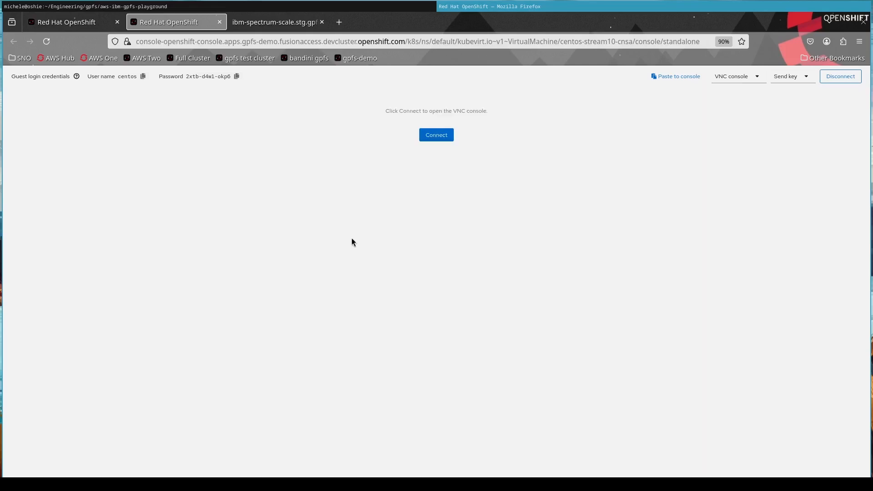
{"action": "left_click", "coordinate": [437, 135]}
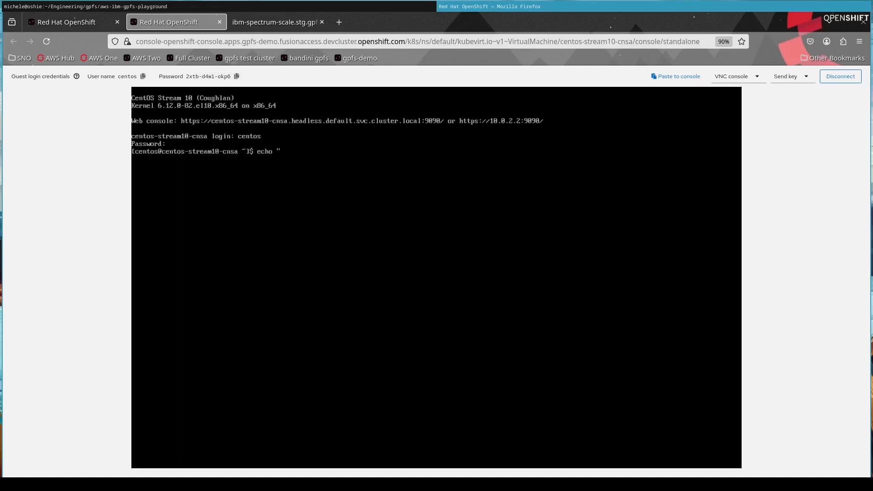
{"action": "type", "text": "H"}
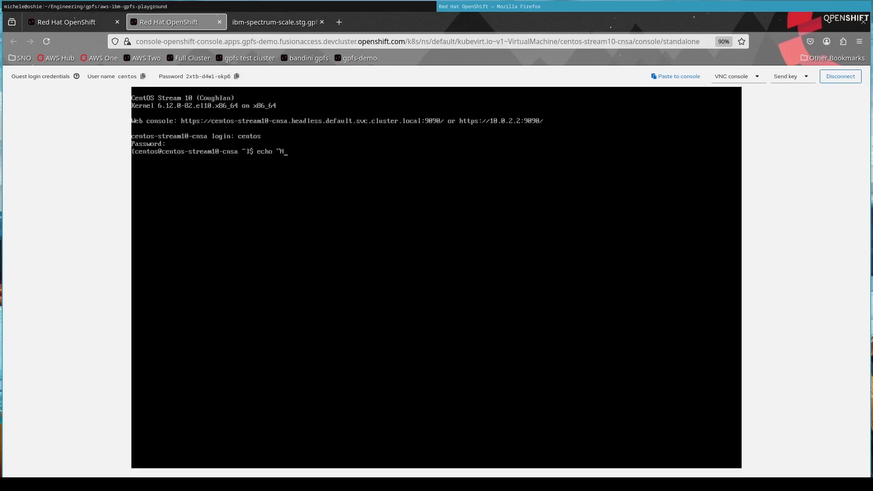
{"action": "type", "text": "ello from Red Hat S"}
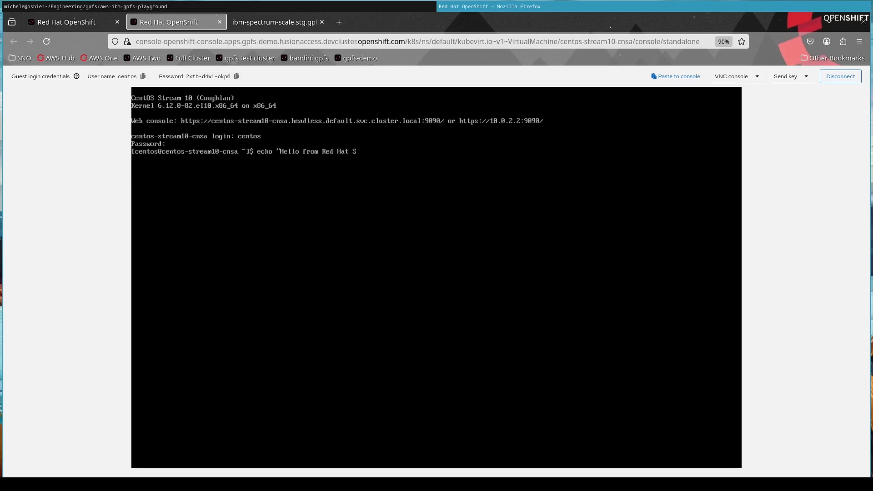
{"action": "type", "text": "ummit 22"}
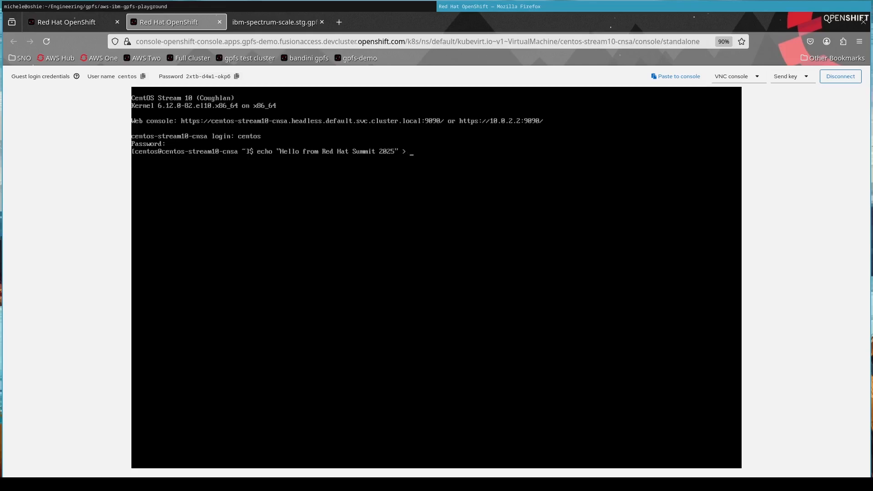
{"action": "type", "text": "hello.txt"}
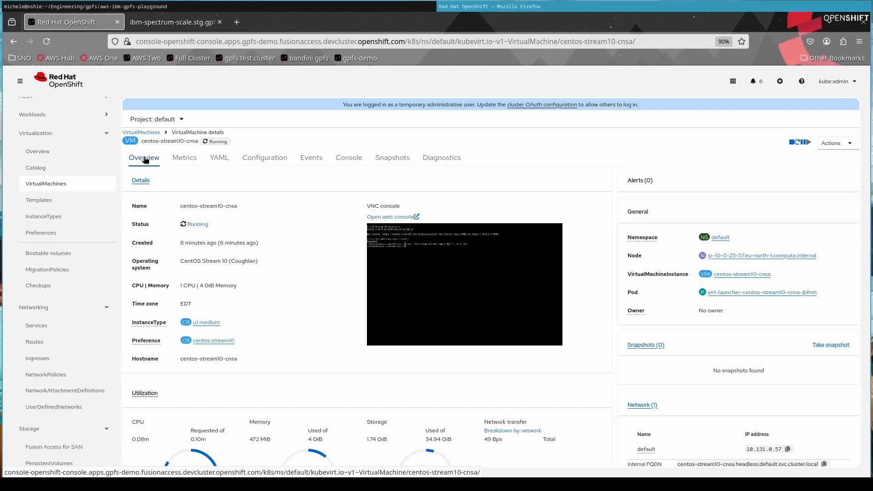
{"action": "mouse_move", "coordinate": [834, 262]}
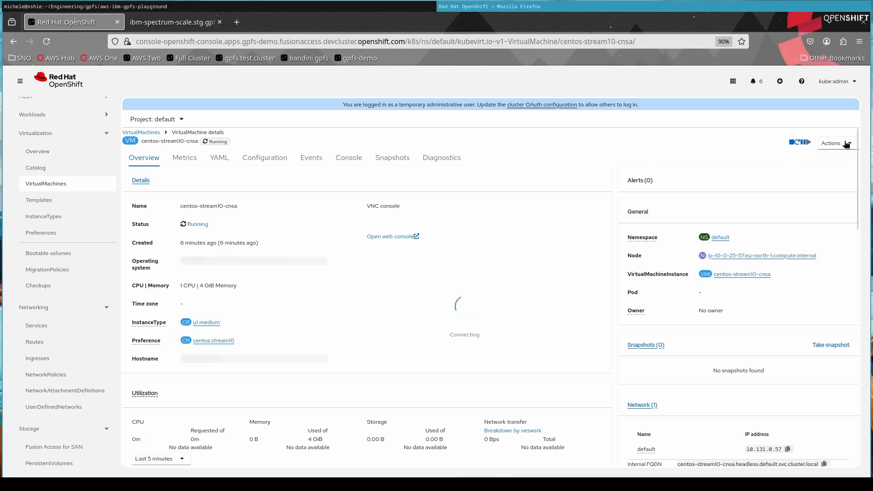
Start a live migration of the VM from the Actions menu
{"action": "left_click", "coordinate": [837, 142]}
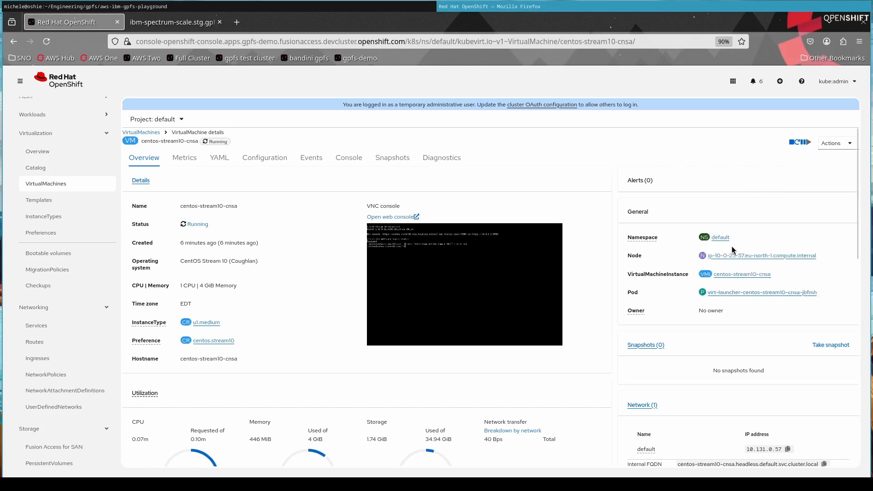
{"action": "mouse_move", "coordinate": [294, 158]}
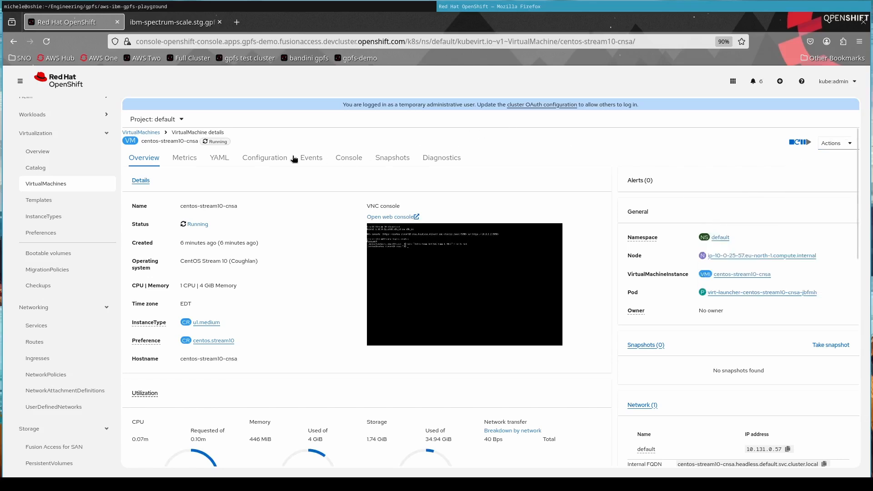
{"action": "mouse_move", "coordinate": [215, 187]}
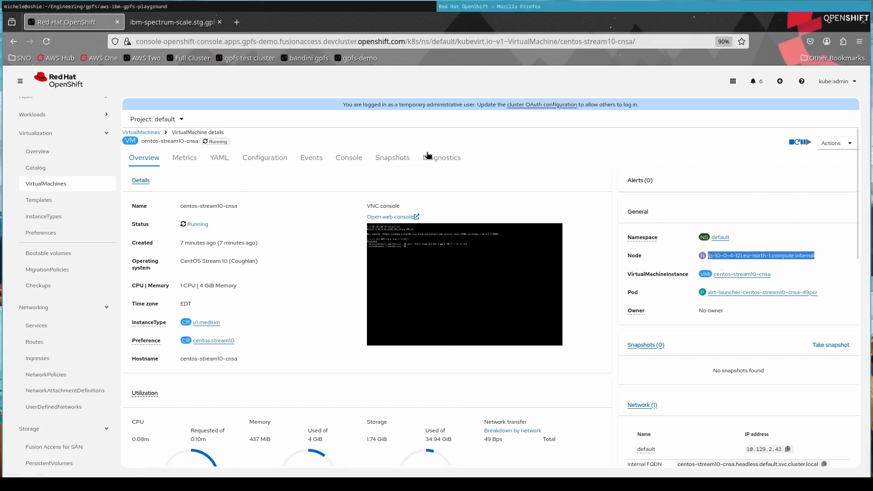
{"action": "mouse_move", "coordinate": [344, 163]}
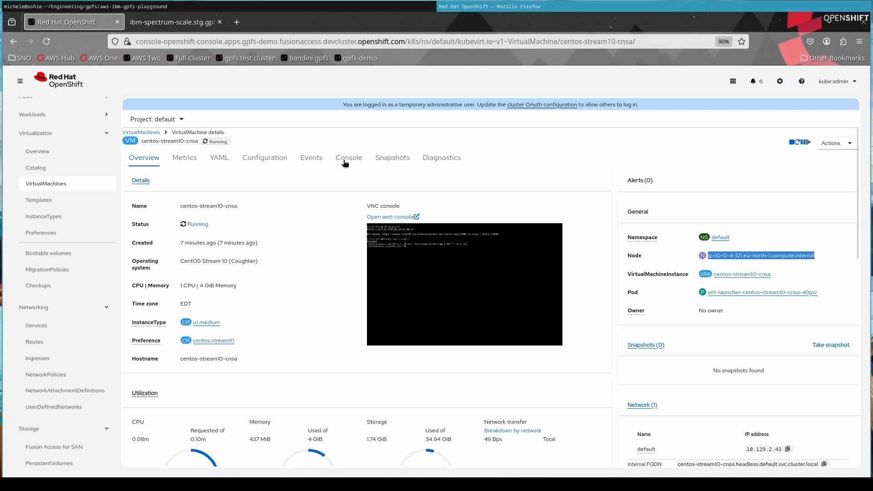
{"action": "left_click", "coordinate": [349, 158]}
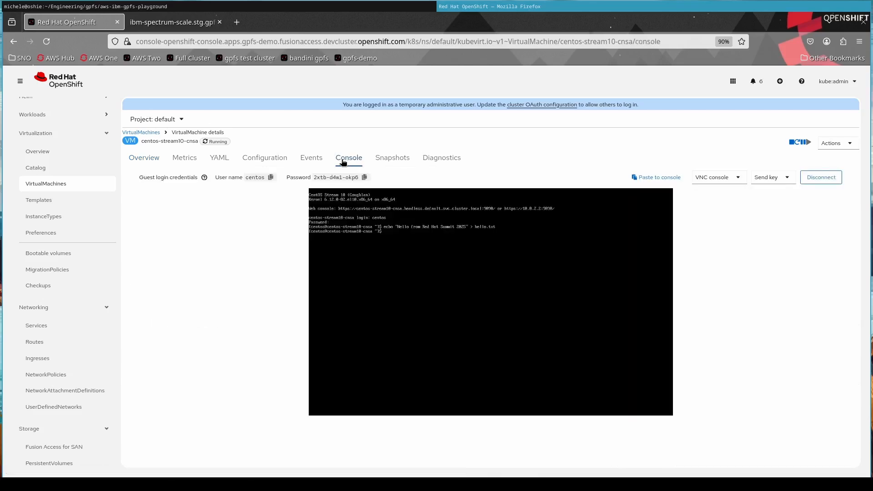
{"action": "left_click", "coordinate": [143, 157]}
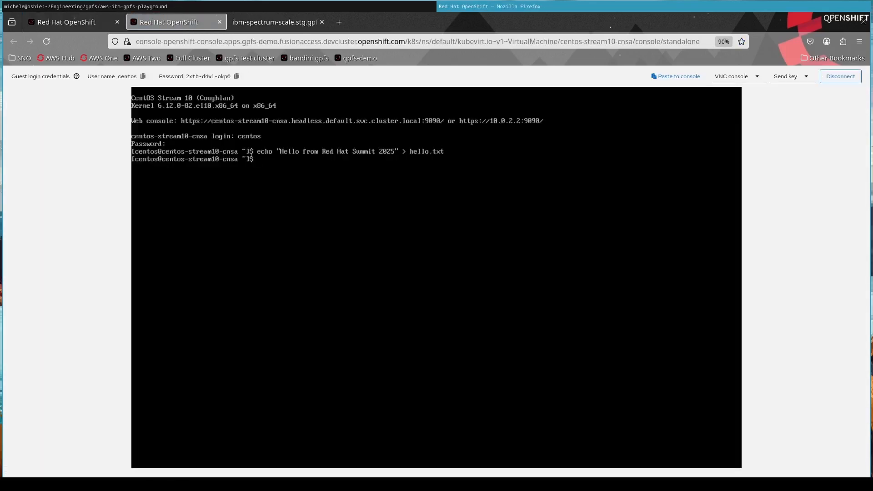
{"action": "type", "text": "cat hello.txt"}
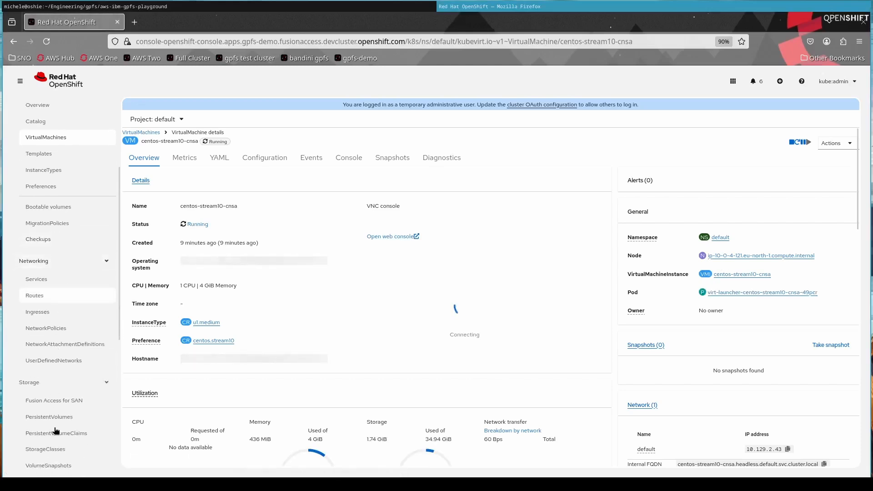
Review filesystem1's details and its Nodes view with all three nodes healthy and mounted
{"action": "left_click", "coordinate": [53, 400]}
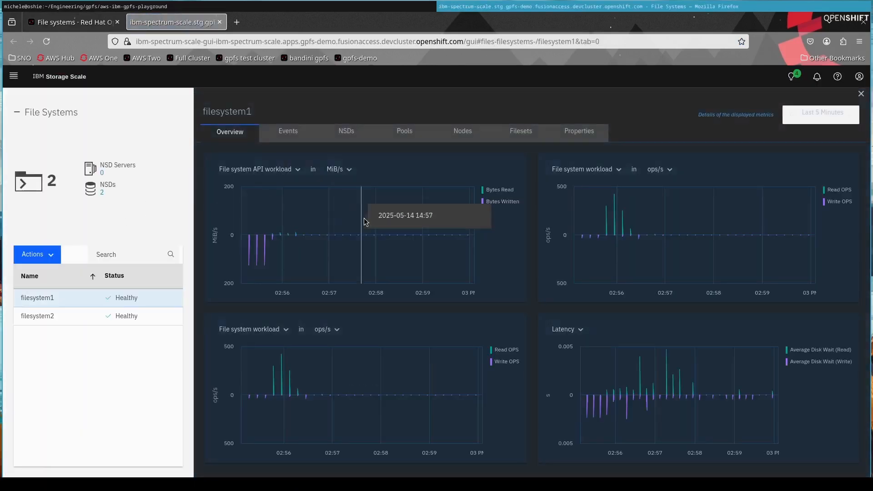
{"action": "mouse_move", "coordinate": [375, 426]}
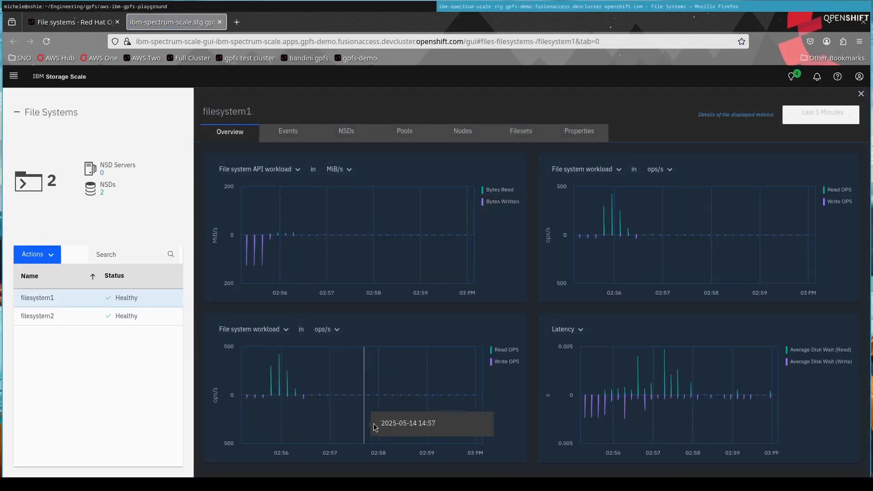
{"action": "mouse_move", "coordinate": [653, 412]}
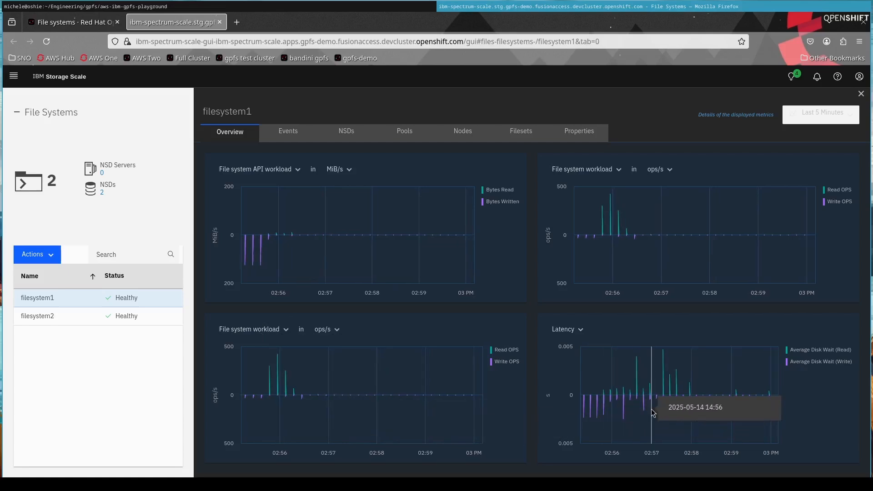
{"action": "left_click", "coordinate": [461, 131]}
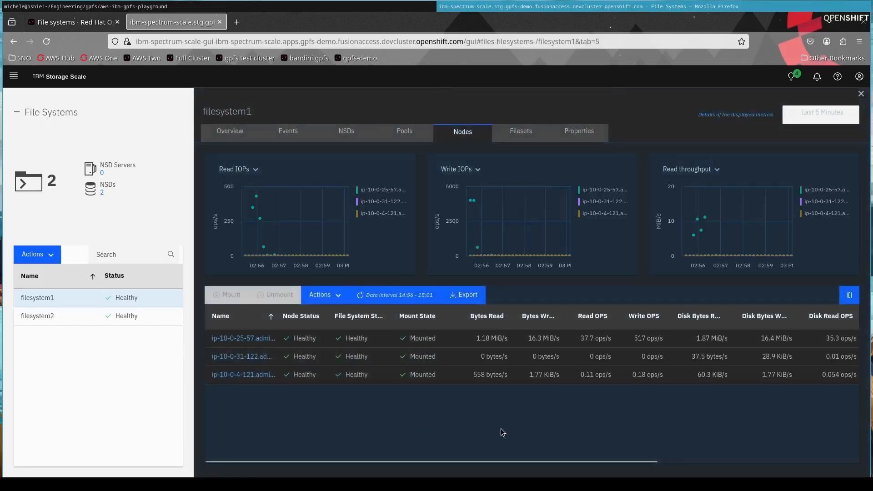
{"action": "mouse_move", "coordinate": [673, 416]}
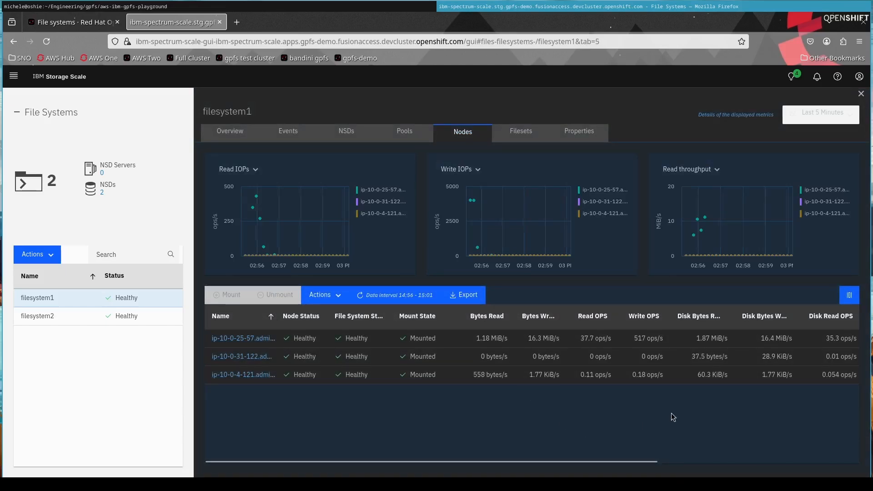
{"action": "mouse_move", "coordinate": [465, 433]}
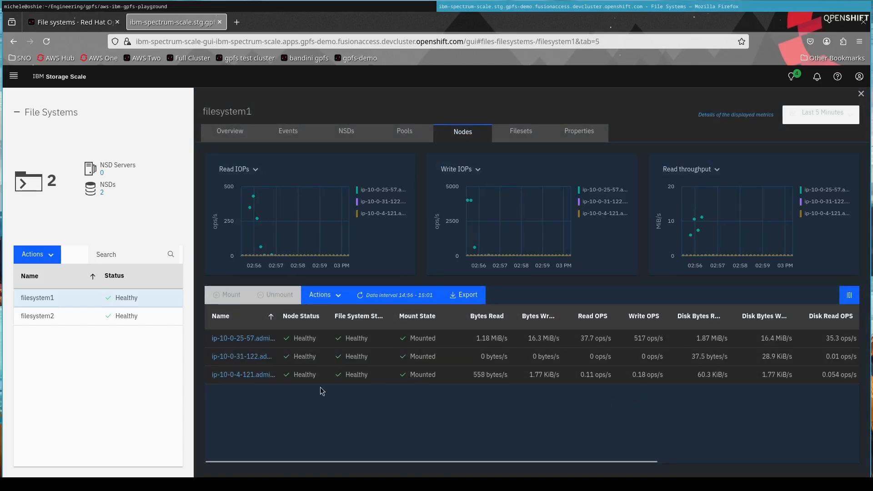
{"action": "mouse_move", "coordinate": [223, 320]}
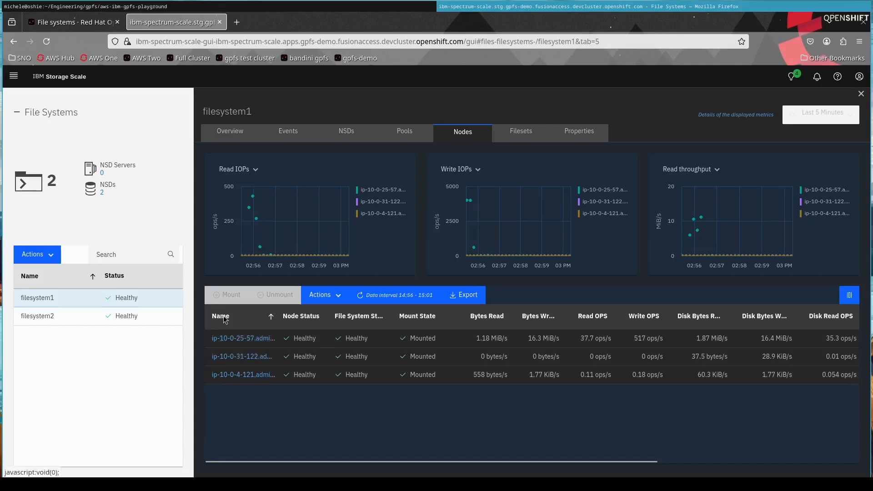